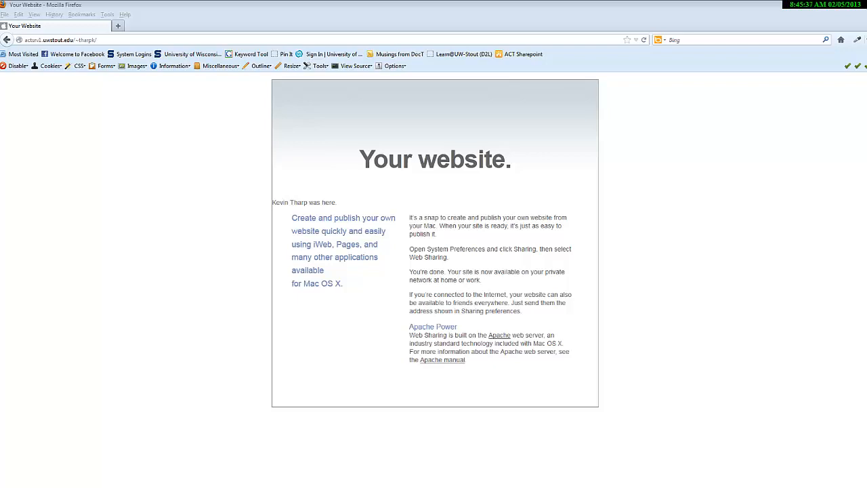
mouse_move(432, 436)
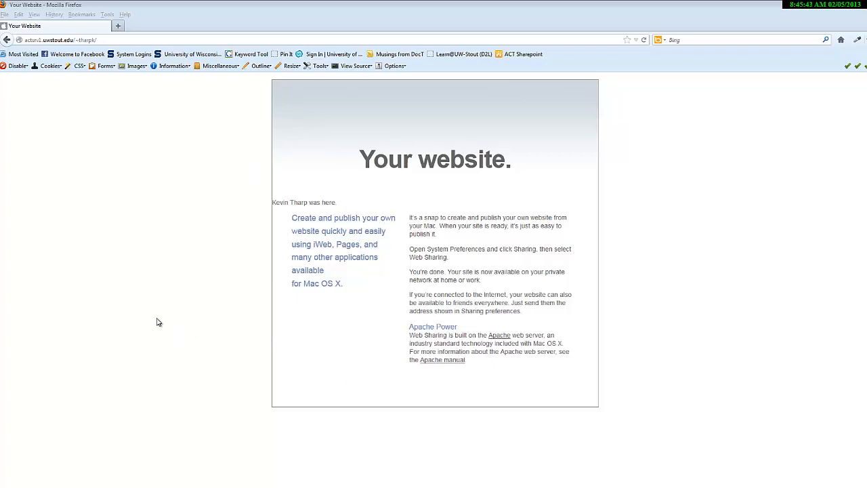
mouse_move(452, 210)
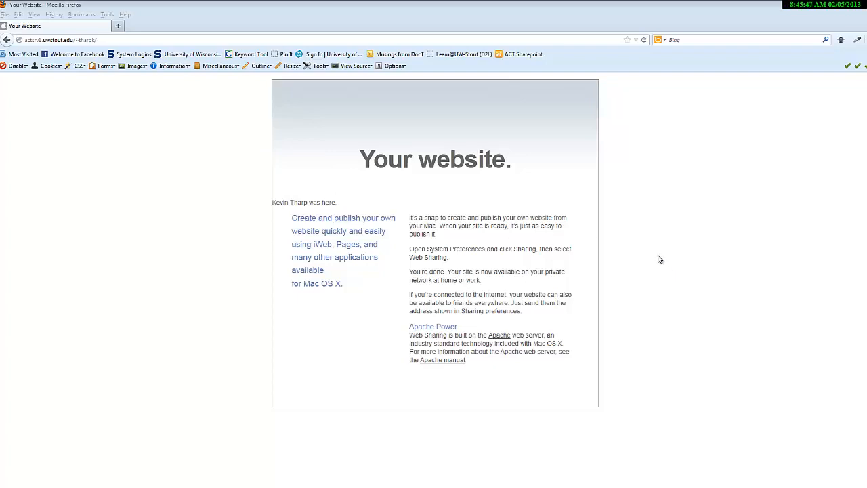
mouse_move(670, 187)
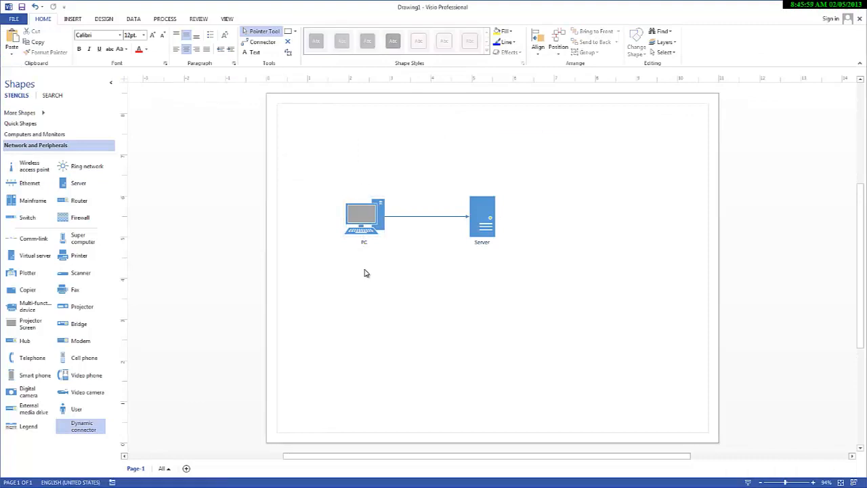
mouse_move(434, 265)
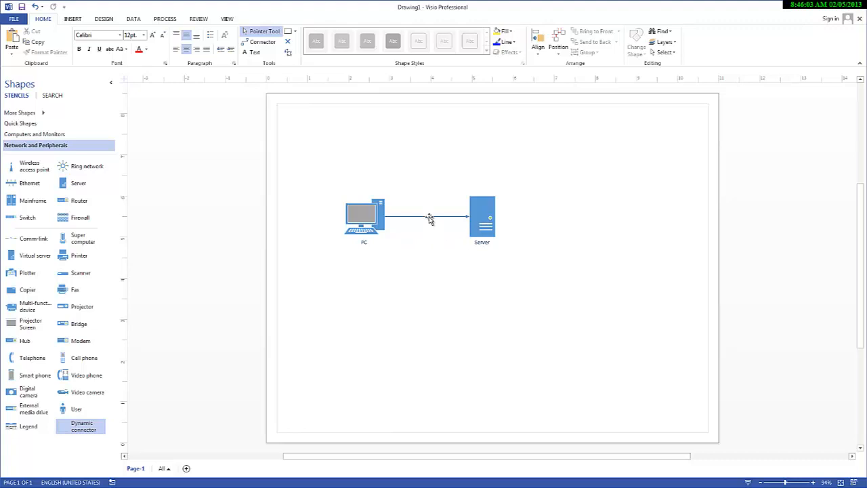
Inspect the PC-to-server network diagram, then start defining a new site
click(429, 217)
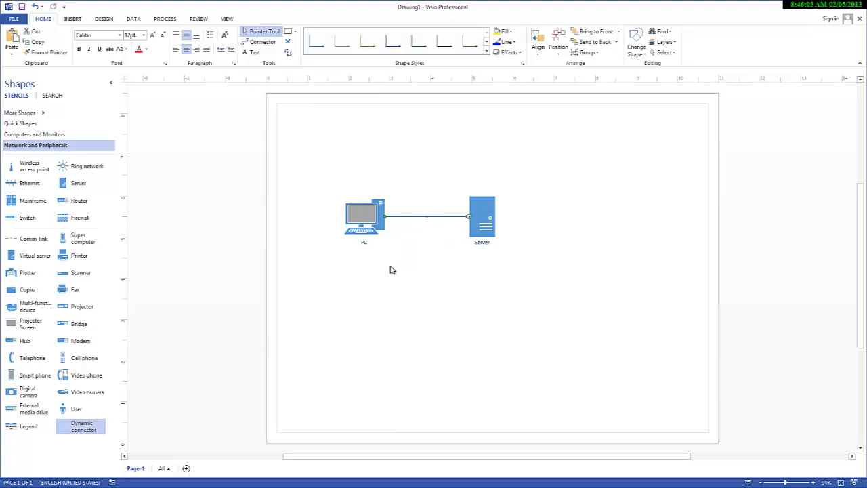
click(364, 216)
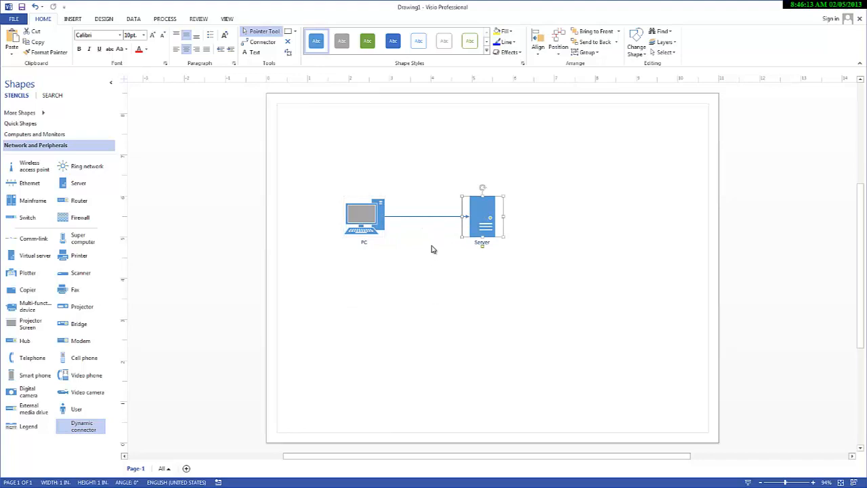
click(482, 217)
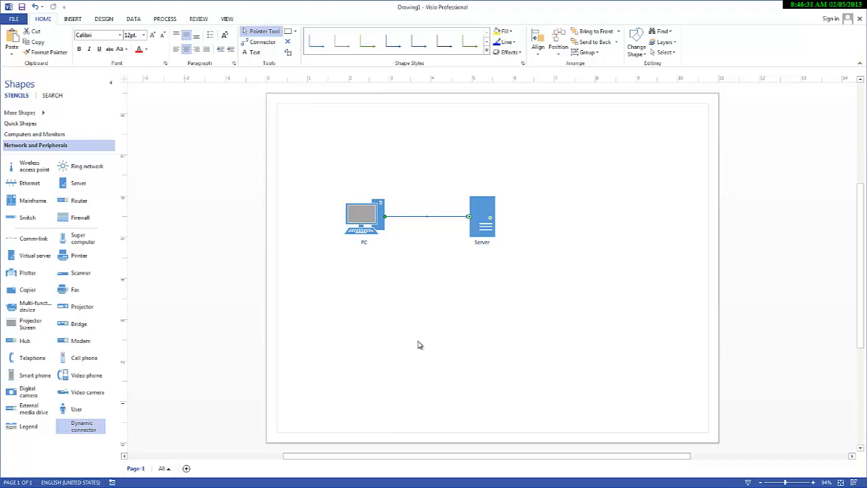
mouse_move(213, 300)
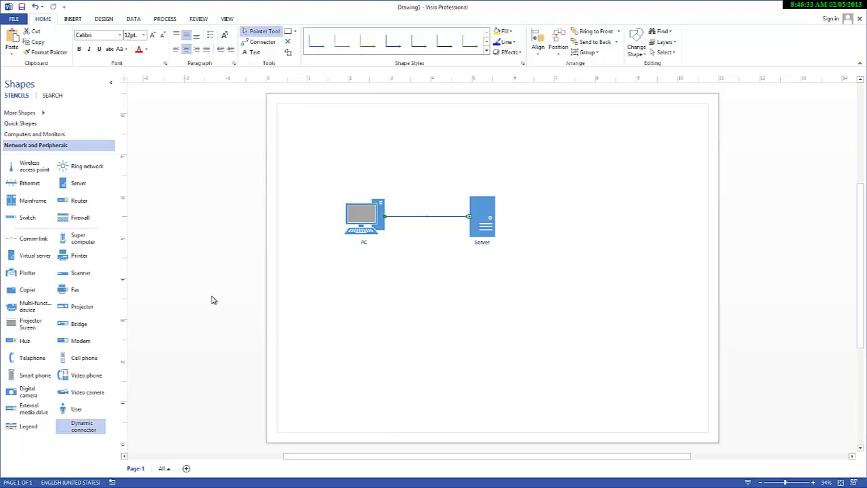
mouse_move(208, 349)
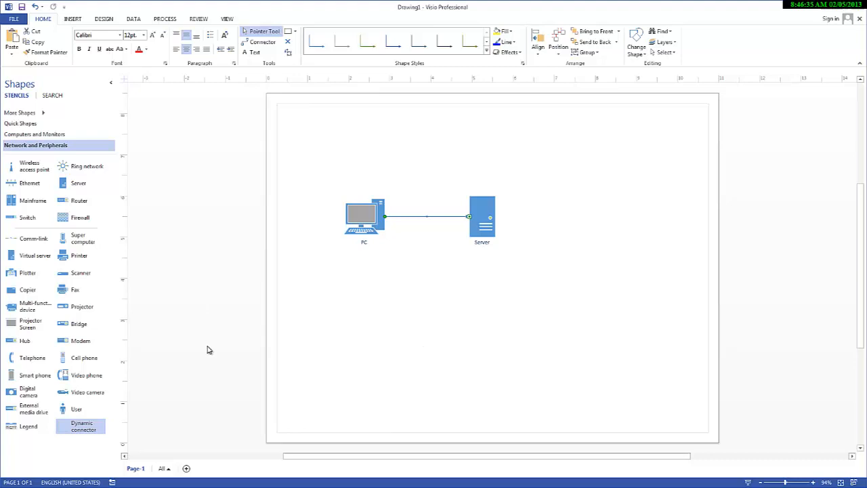
mouse_move(209, 347)
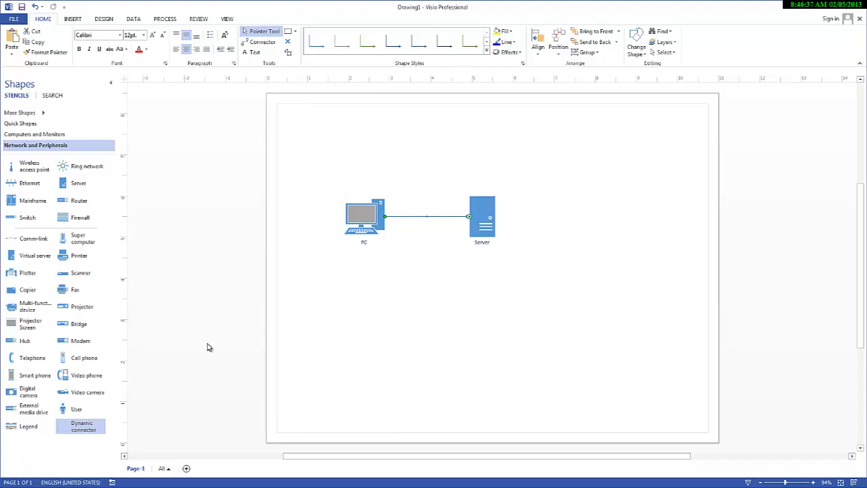
mouse_move(217, 326)
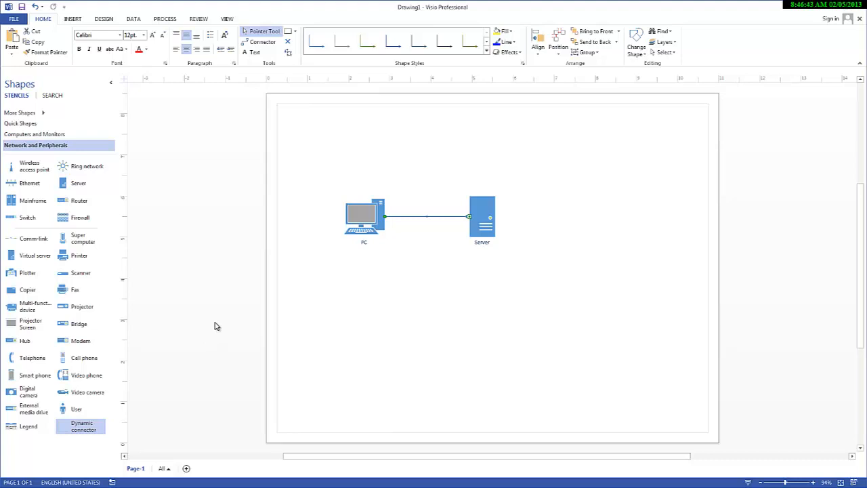
mouse_move(219, 310)
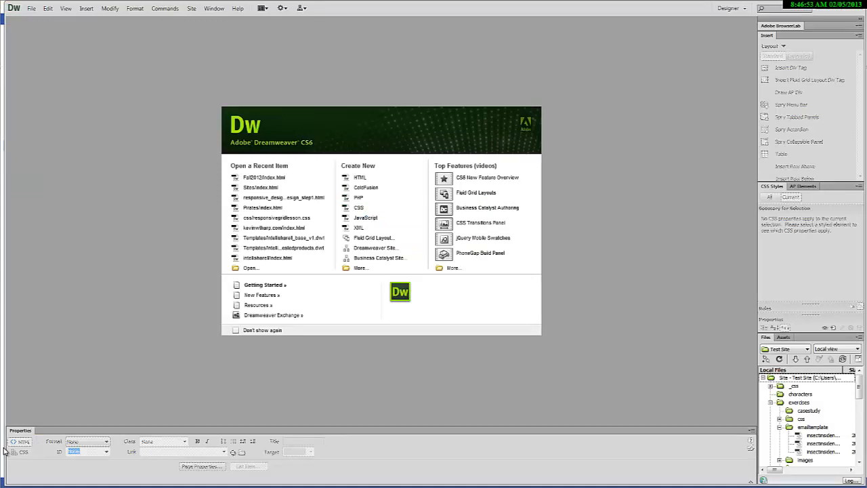
mouse_move(77, 171)
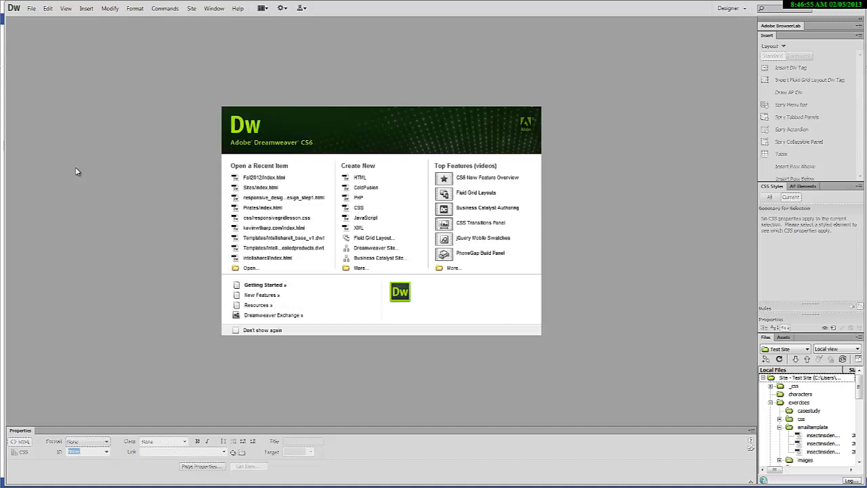
mouse_move(87, 163)
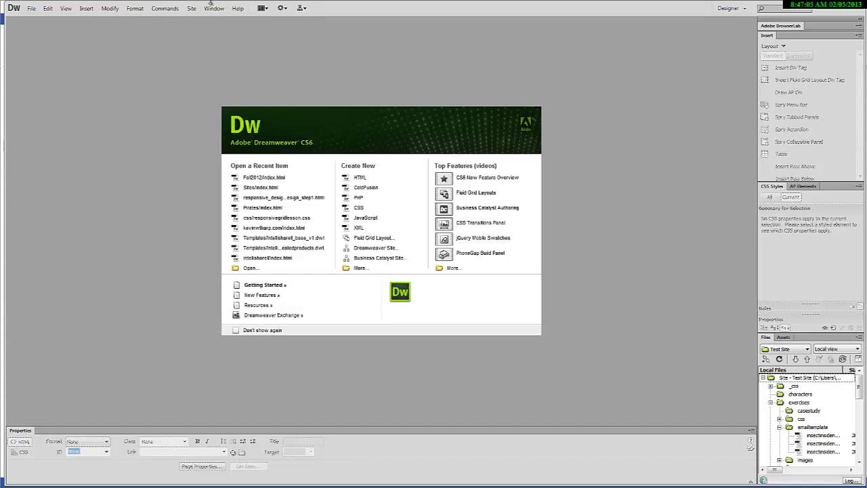
click(192, 9)
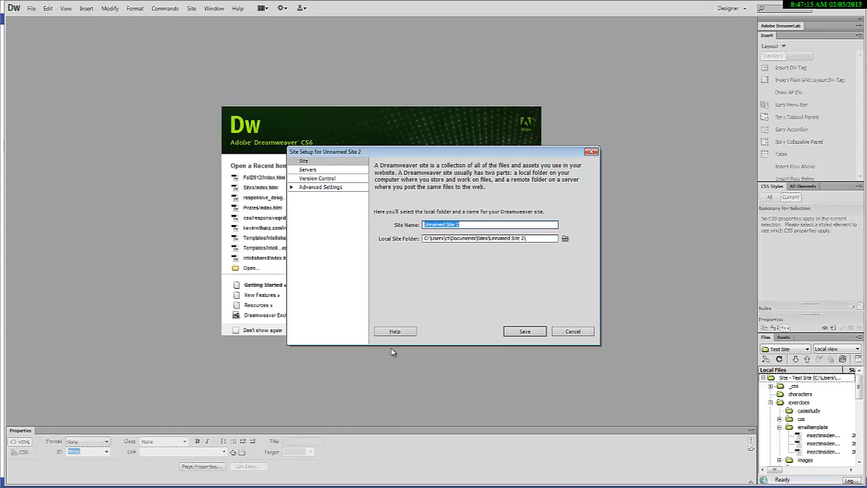
Name the new site Spring2013 and browse for its local site folder
text(Fall)
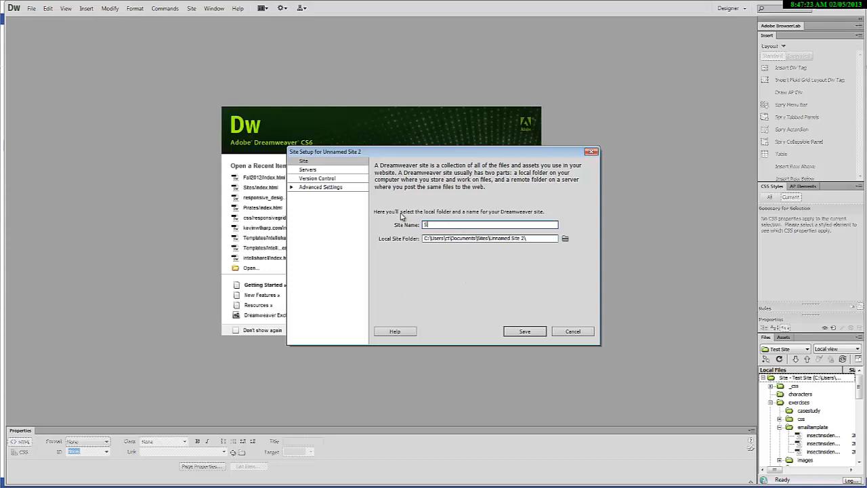
text(Spring2013)
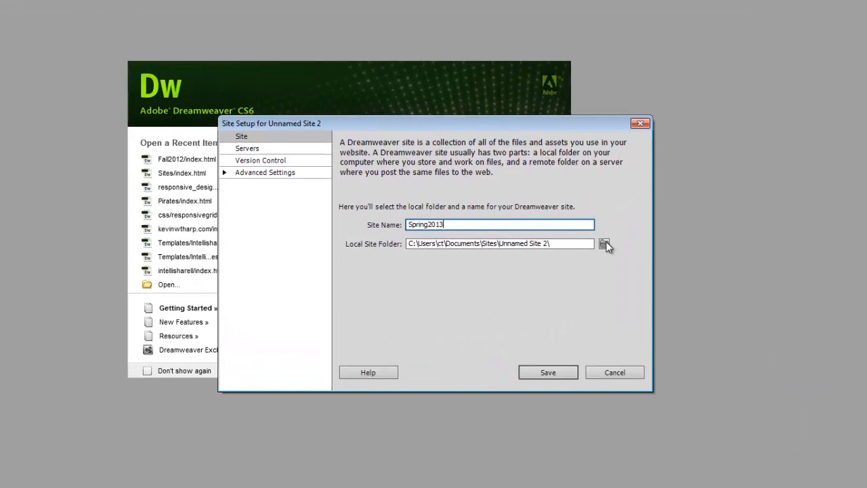
click(605, 243)
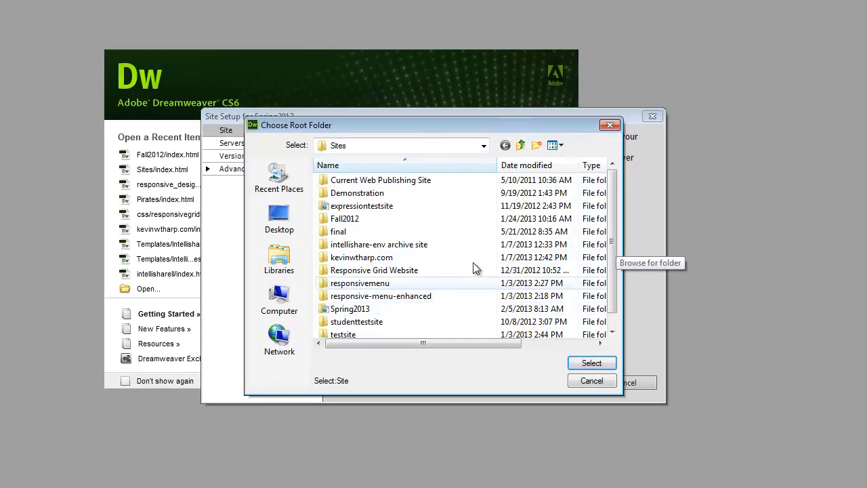
Choose the Sites\Spring2013 directory as the local site folder
double_click(350, 308)
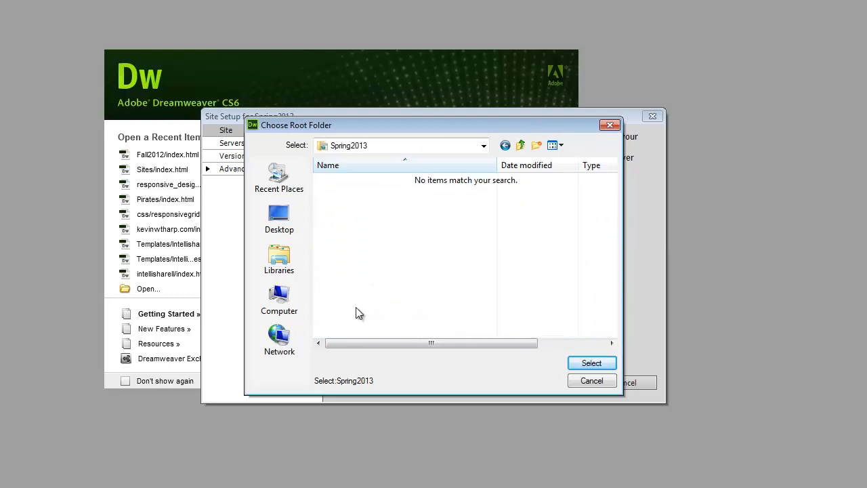
mouse_move(421, 309)
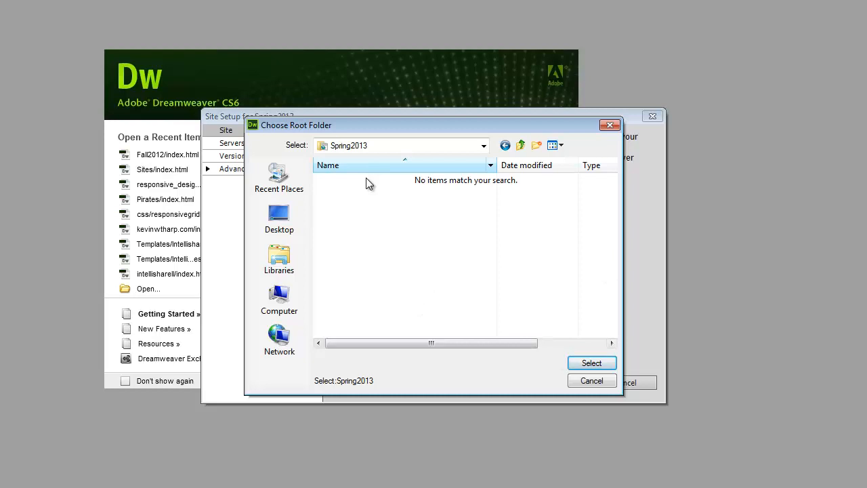
click(591, 363)
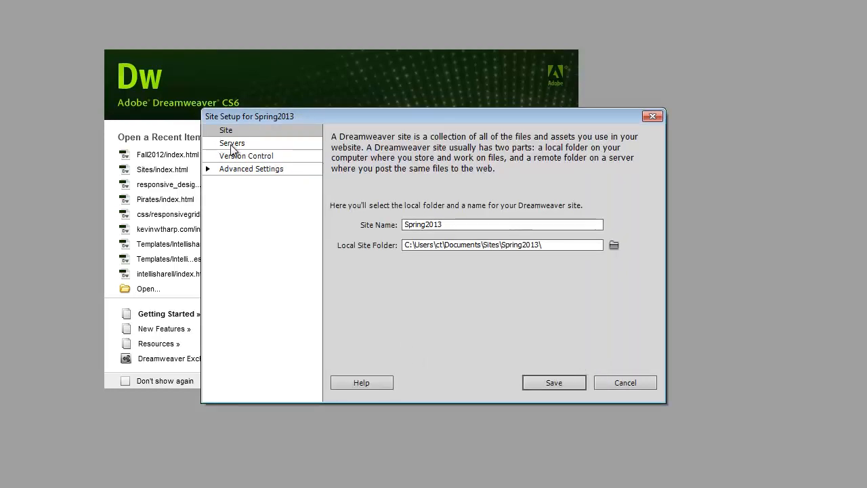
Show the Servers category of the Spring2013 site setup
click(232, 143)
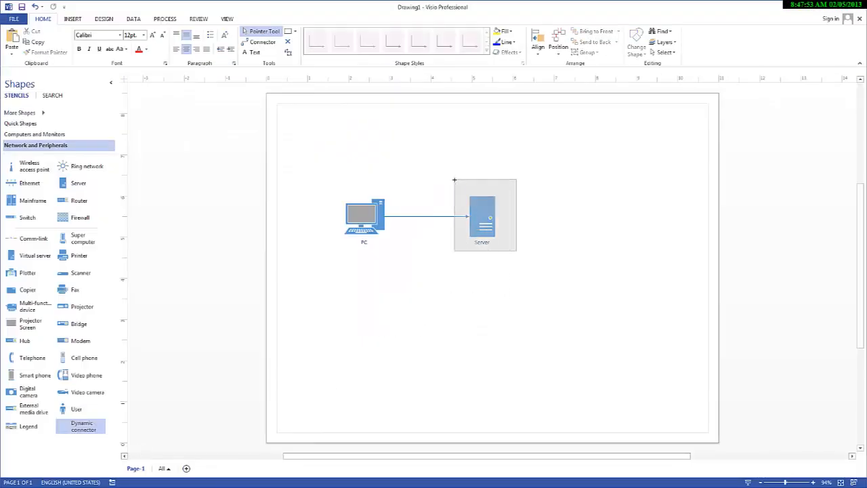
click(483, 214)
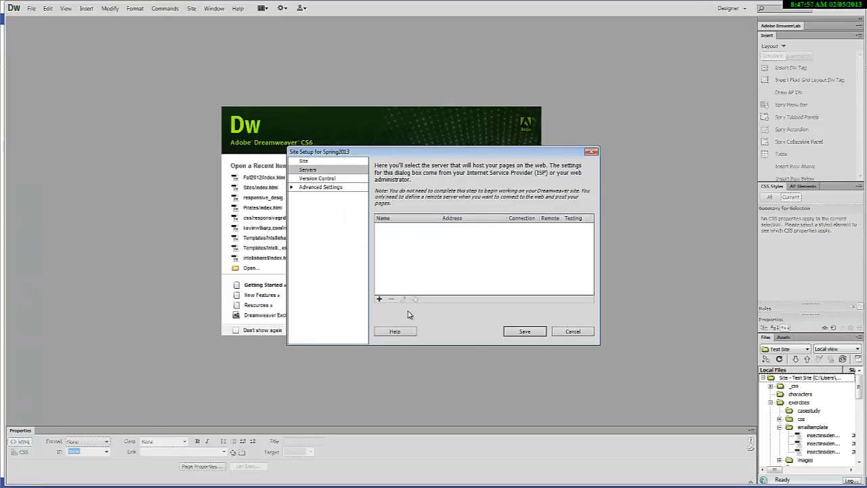
Add a remote server named 'server' that connects using FTP
click(379, 299)
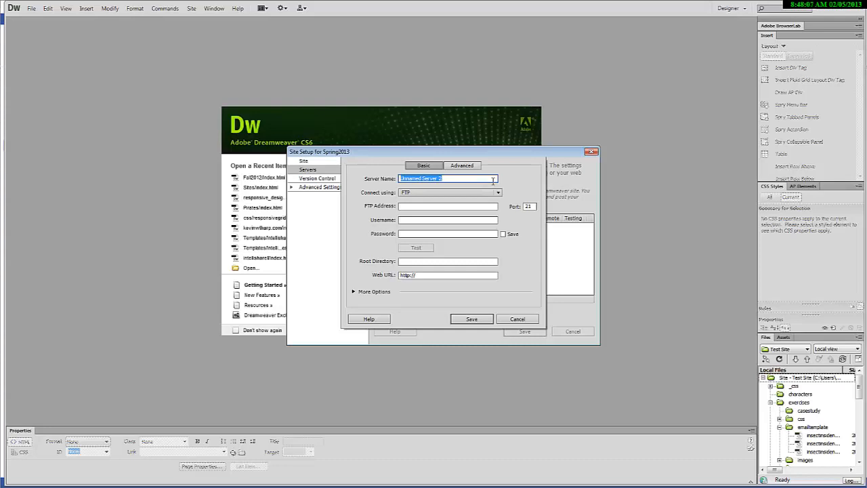
text(server)
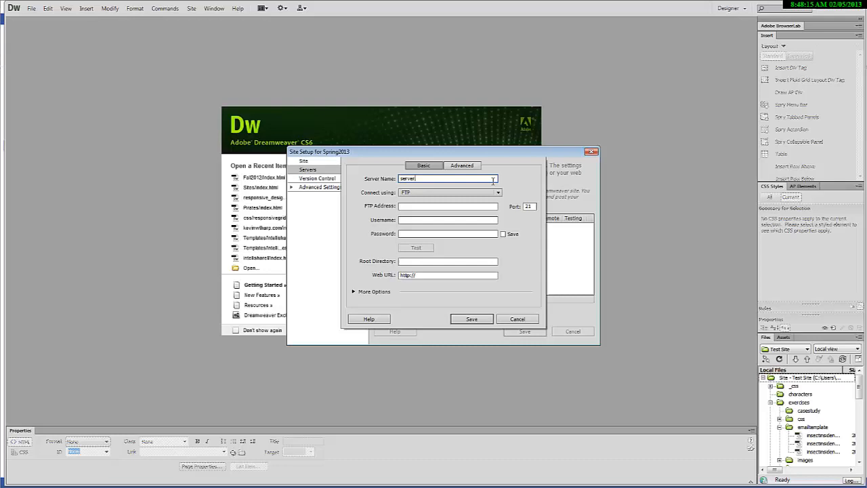
mouse_move(590, 110)
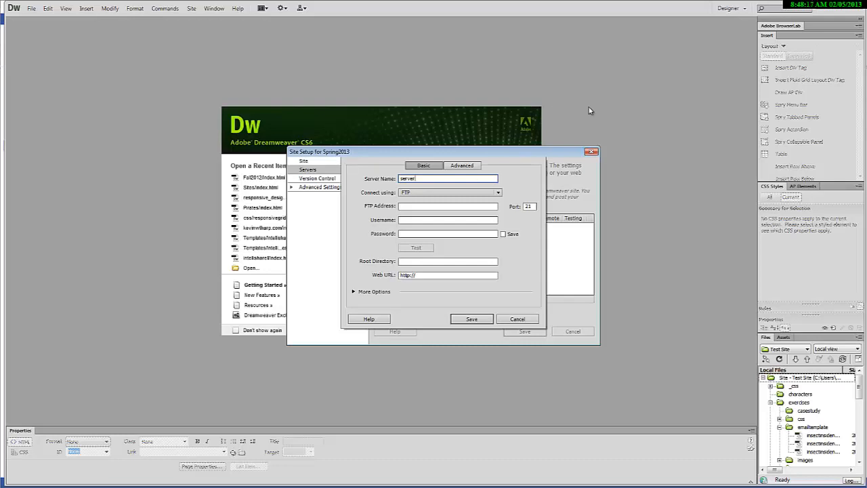
mouse_move(512, 191)
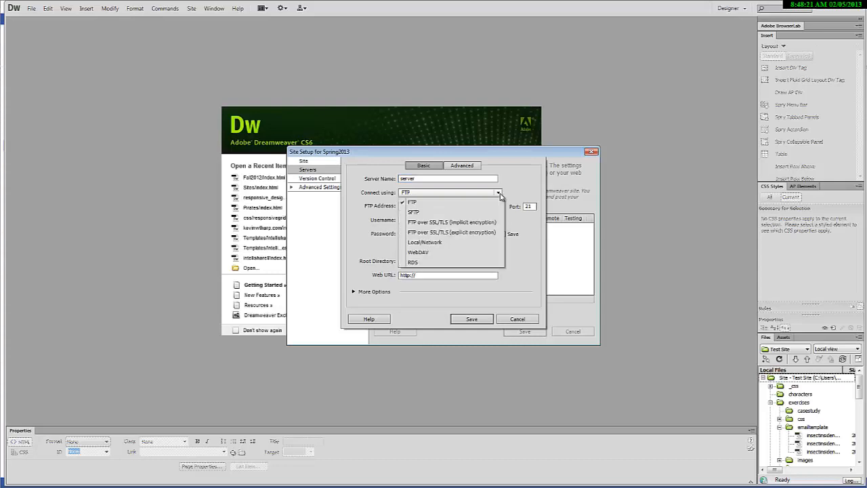
mouse_move(471, 198)
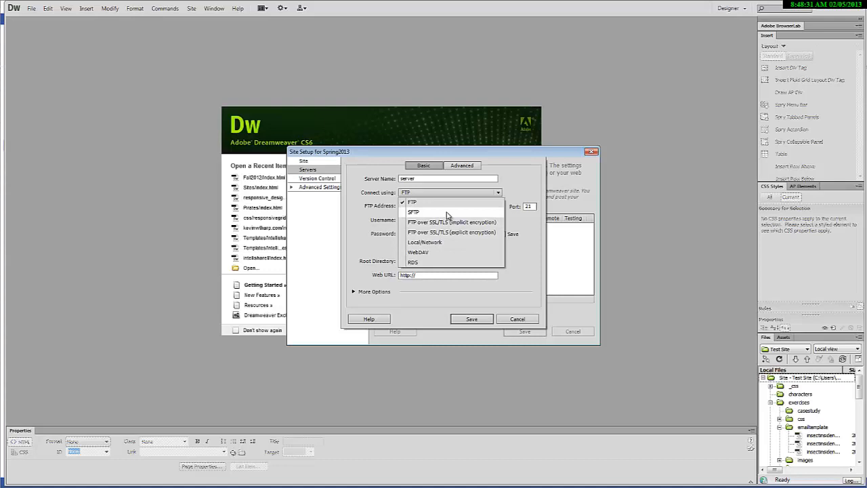
mouse_move(516, 183)
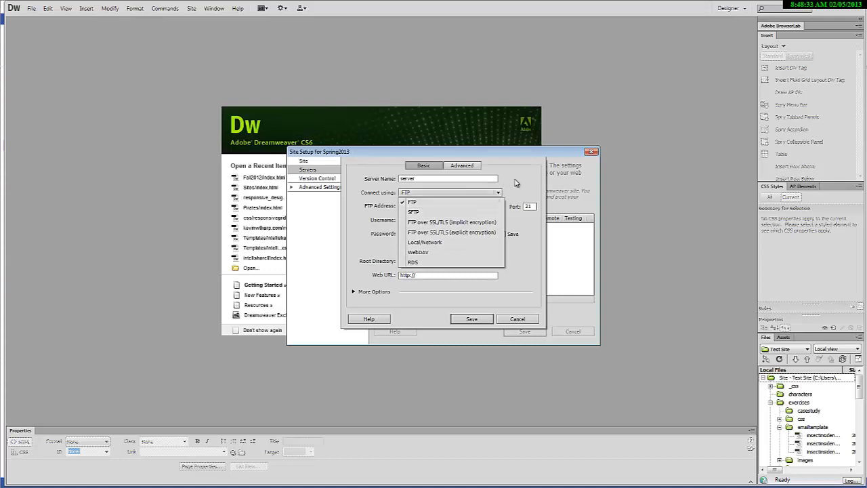
click(413, 202)
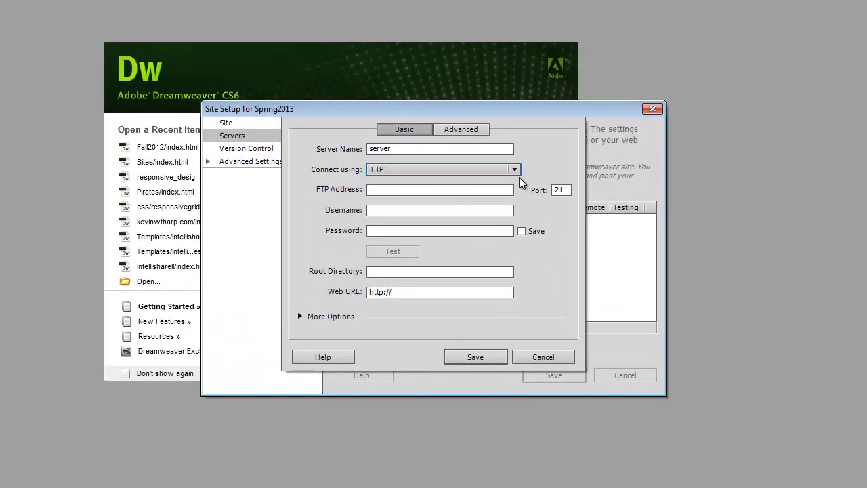
click(442, 170)
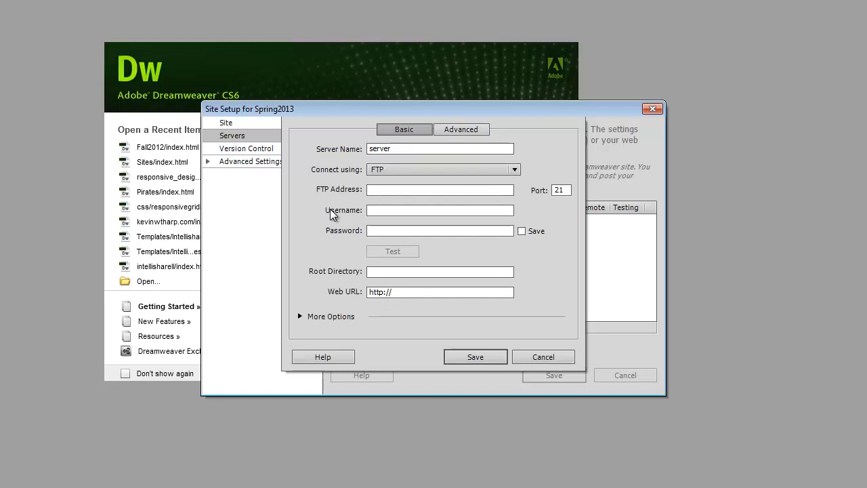
click(439, 189)
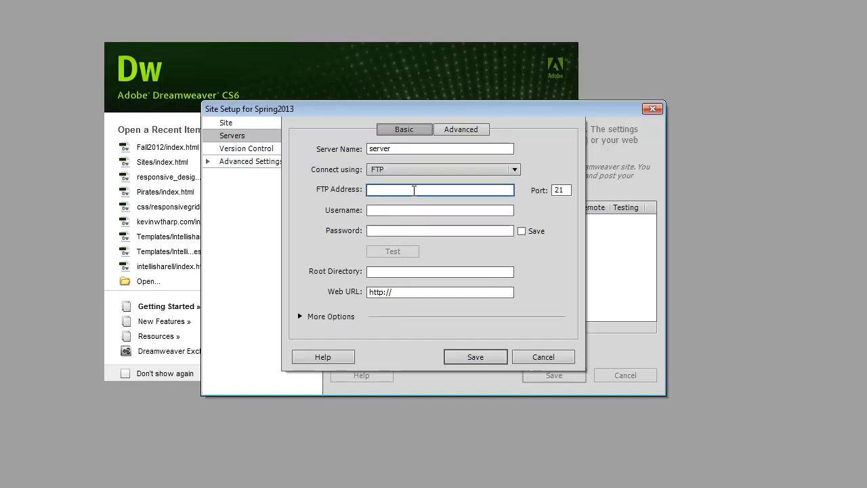
text(actsrv1.)
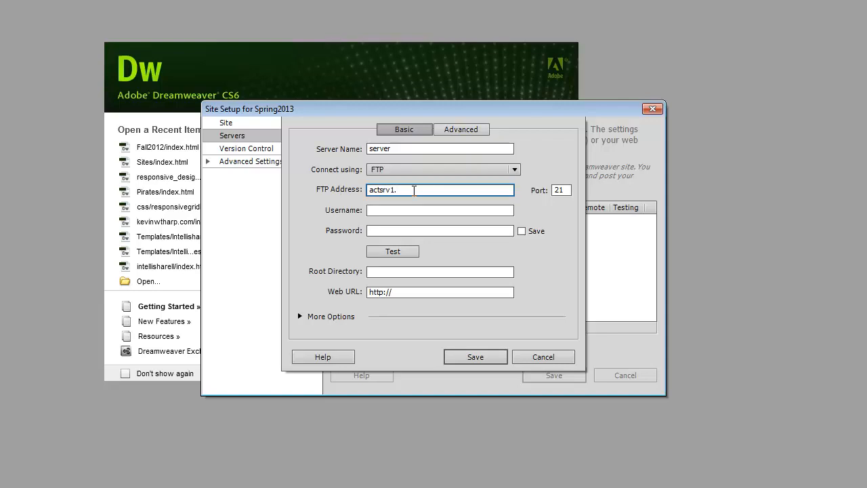
text(uwstout.edu)
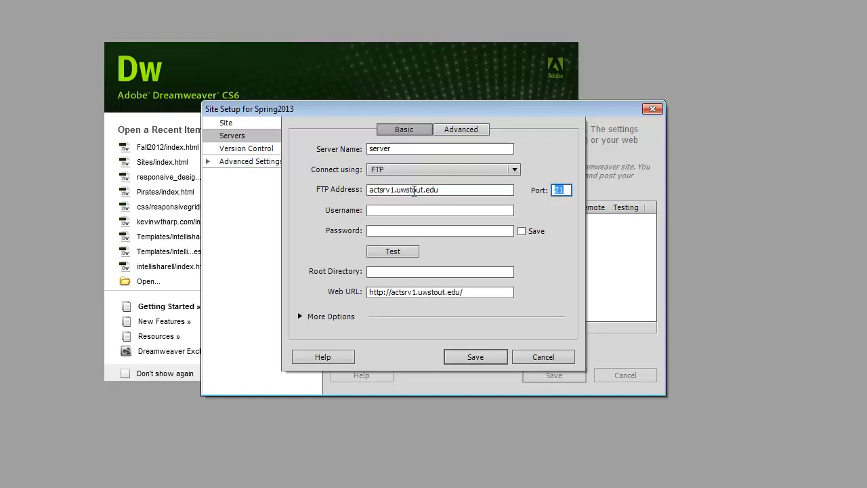
text(tharpk)
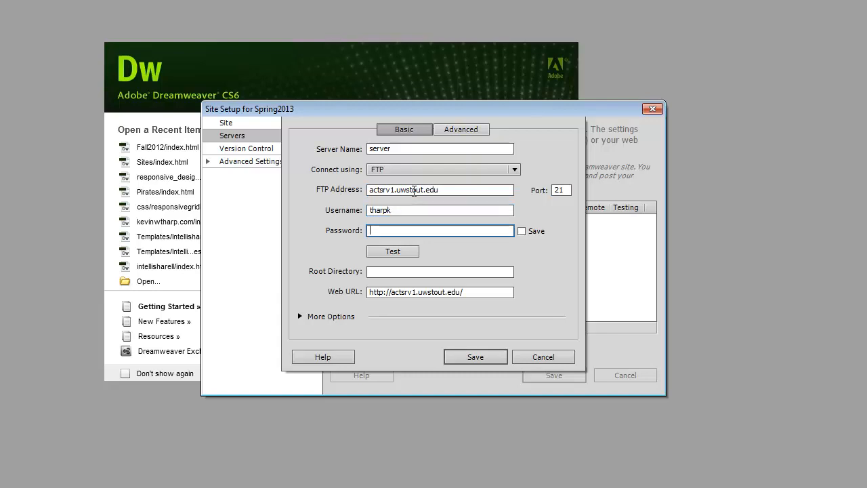
text(•••••)
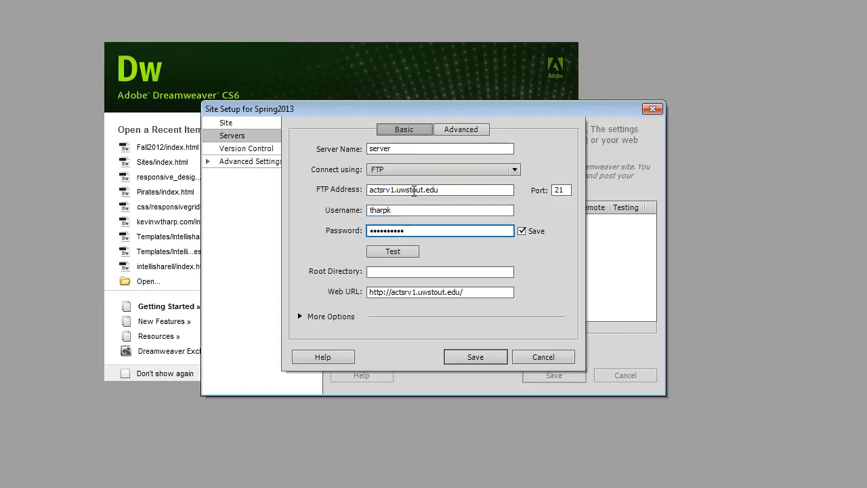
Set the root directory to Sites and point the Web URL at the tharpk user folder
click(440, 272)
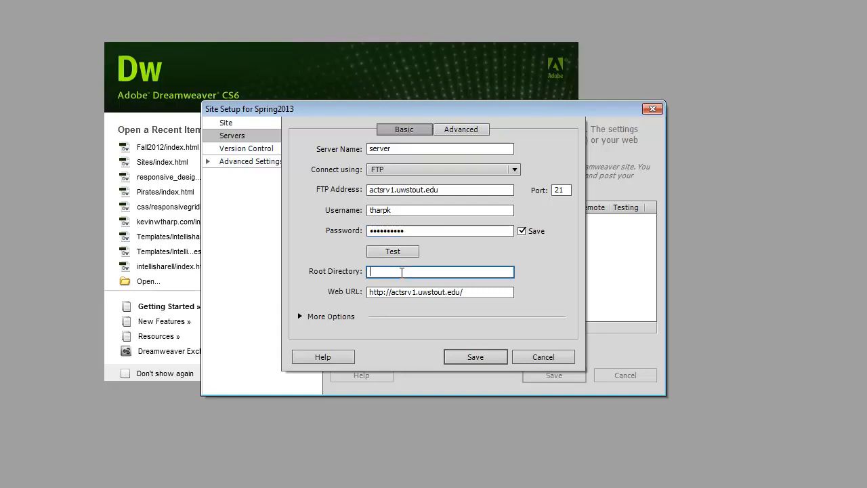
text(Sites)
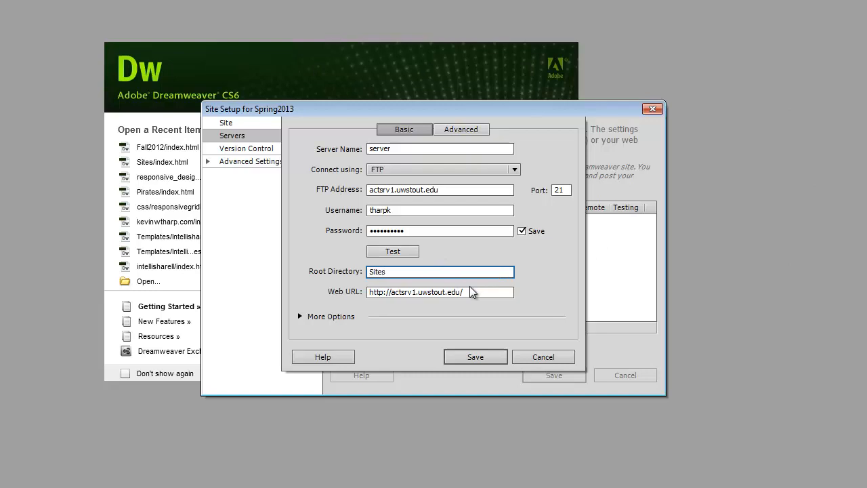
text(Sites/)
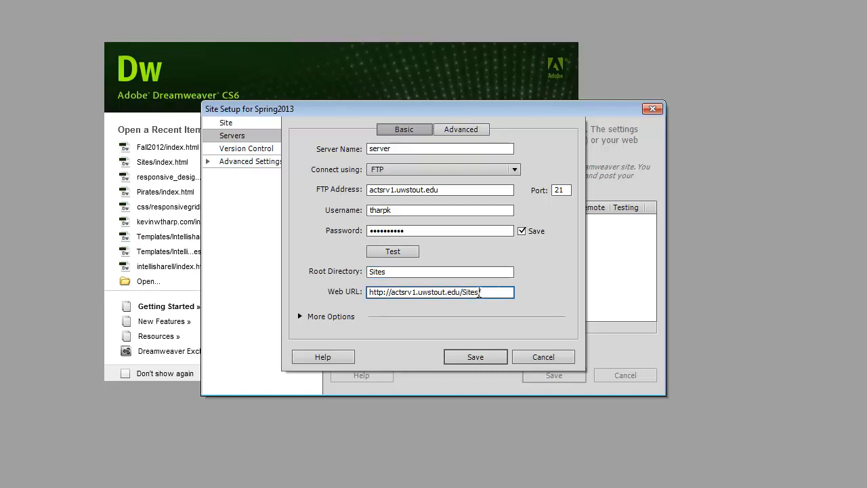
double_click(471, 292)
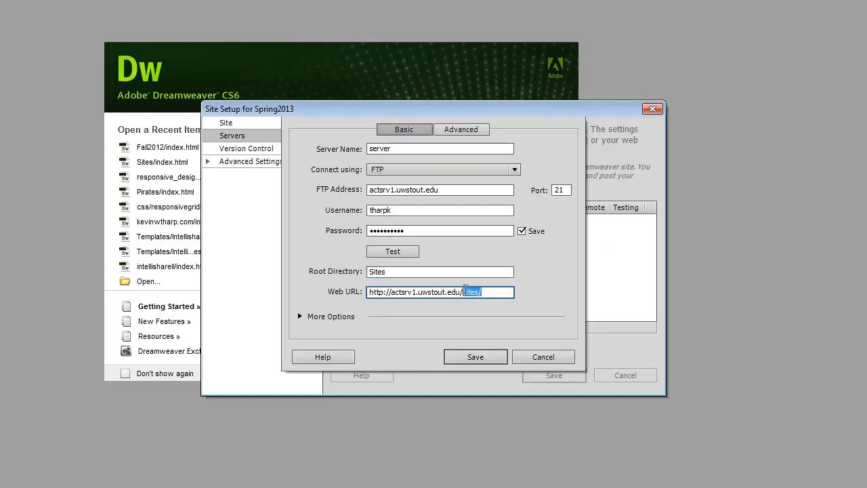
text(~tharpk)
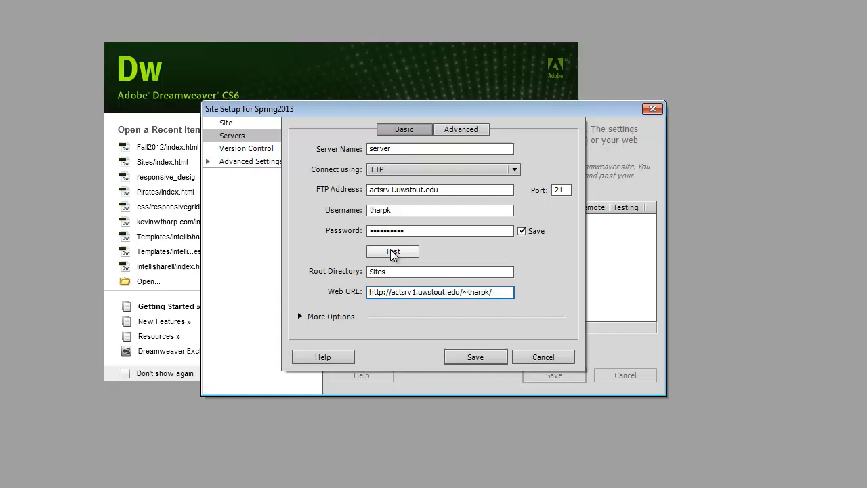
Test the FTP connection, dismiss the success message, and save the server
click(392, 251)
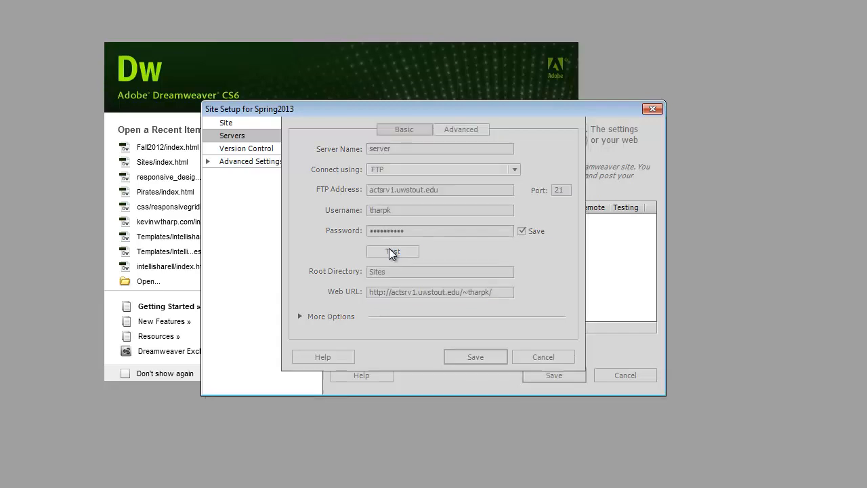
click(393, 252)
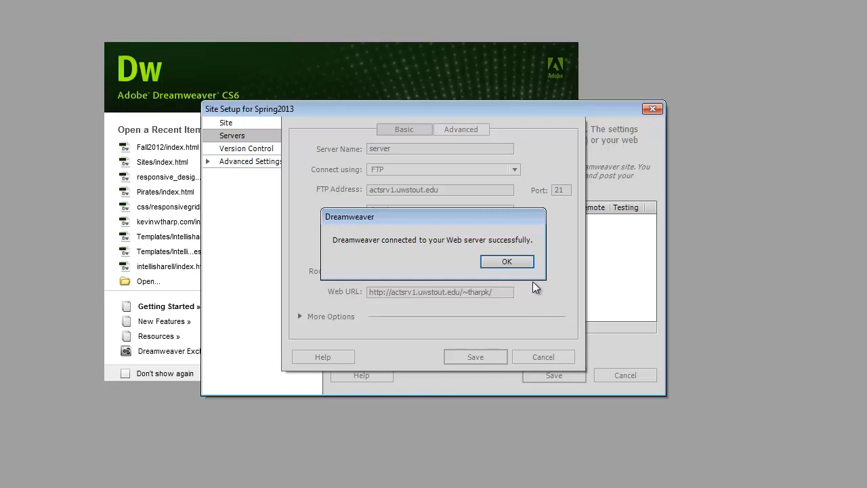
mouse_move(536, 283)
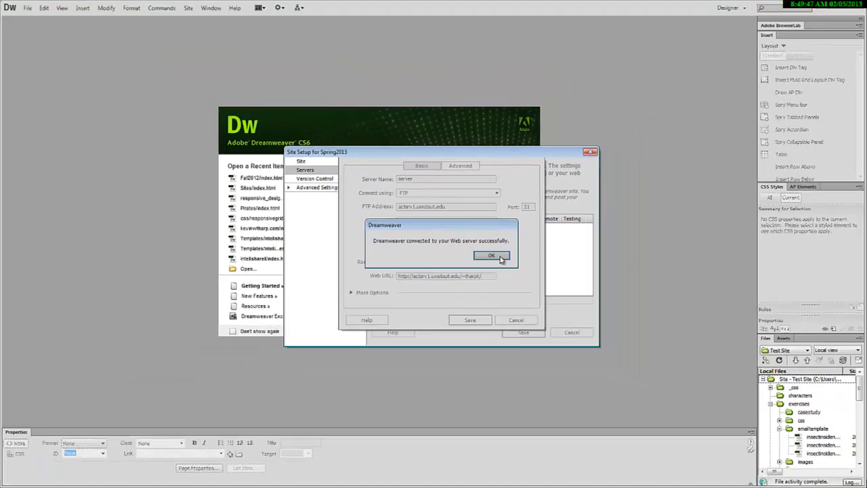
click(493, 256)
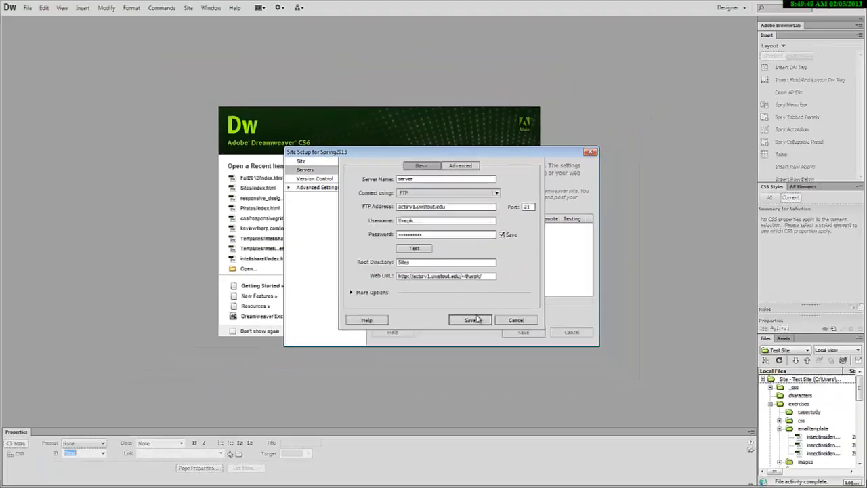
click(471, 319)
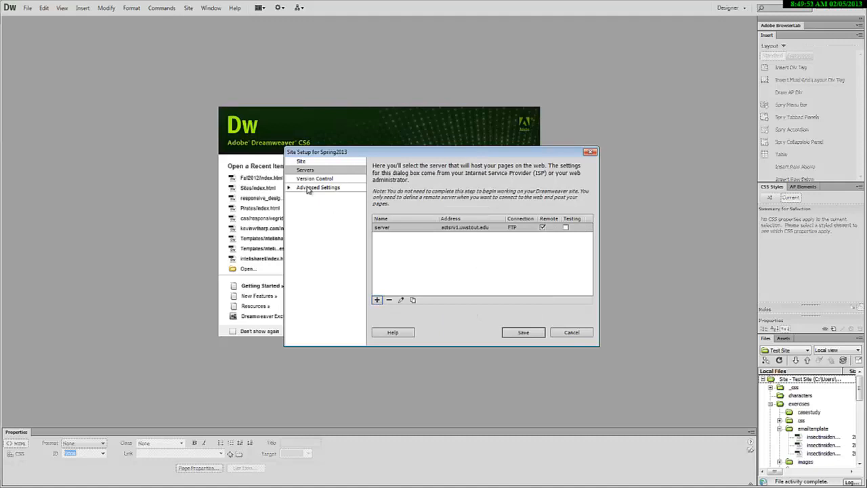
In Local Info, set links relative to Site Root and save the Spring2013 setup
click(317, 187)
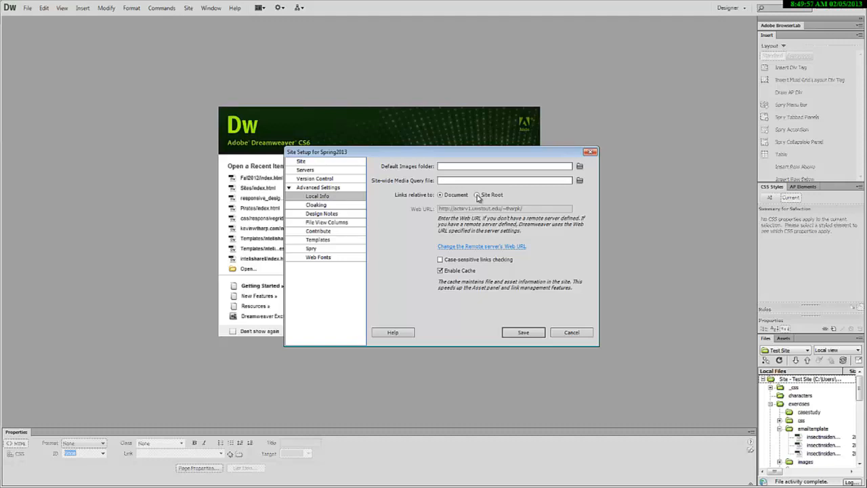
click(477, 195)
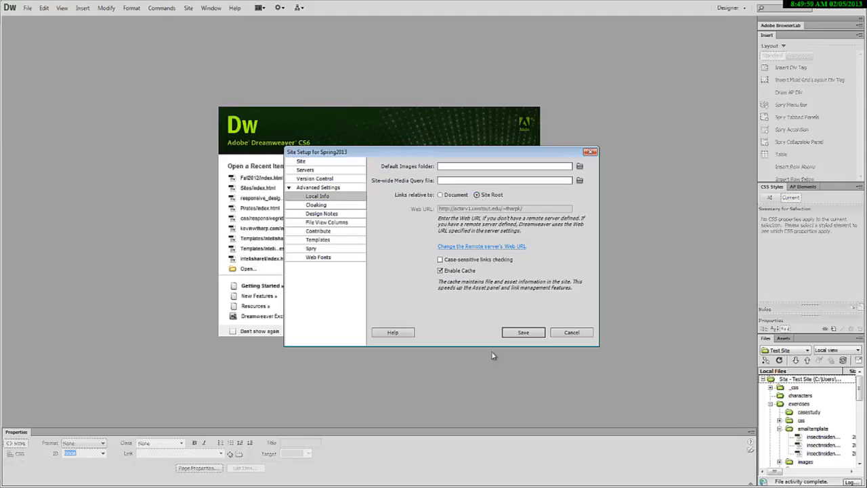
mouse_move(407, 274)
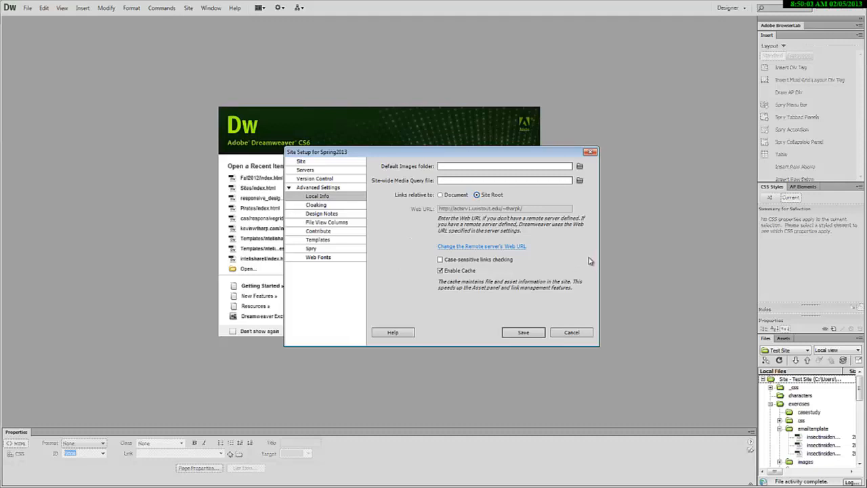
mouse_move(398, 271)
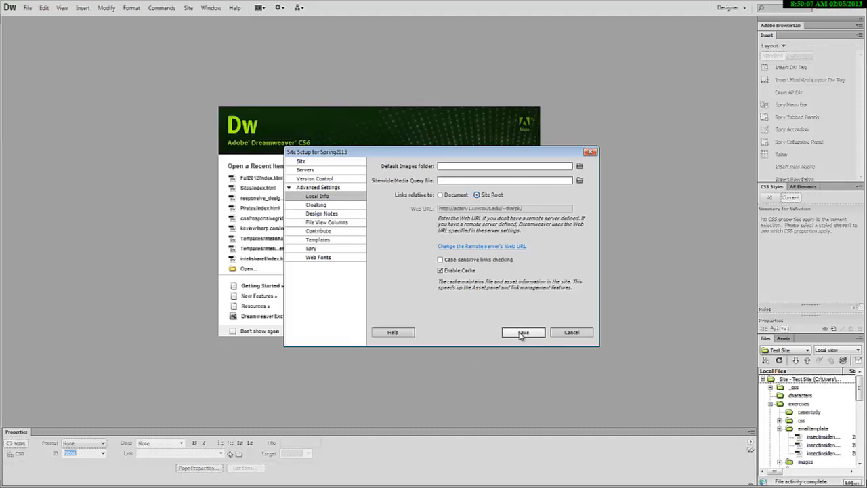
click(522, 332)
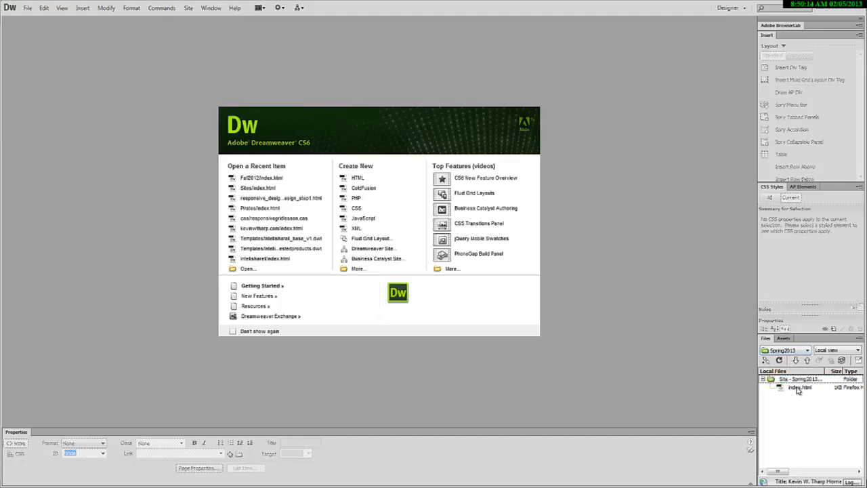
Open index.html and select 'Homepage' in its 'Kevin W. Tharp Homepage' title
click(799, 387)
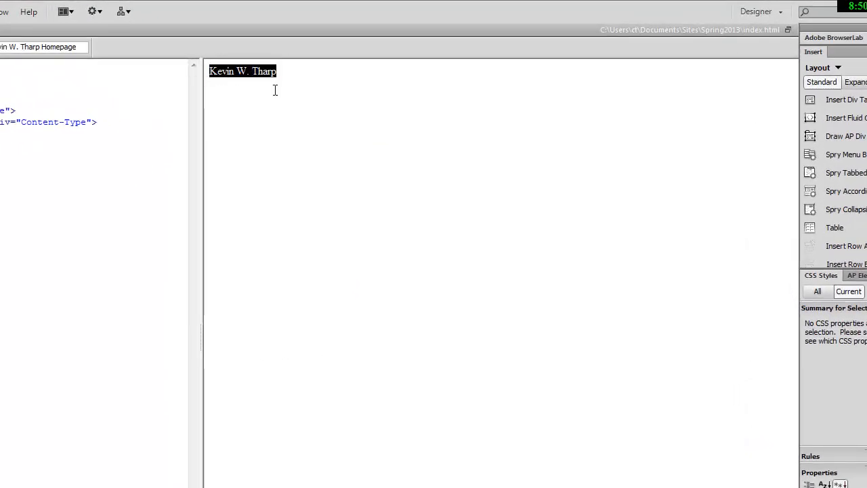
double_click(57, 47)
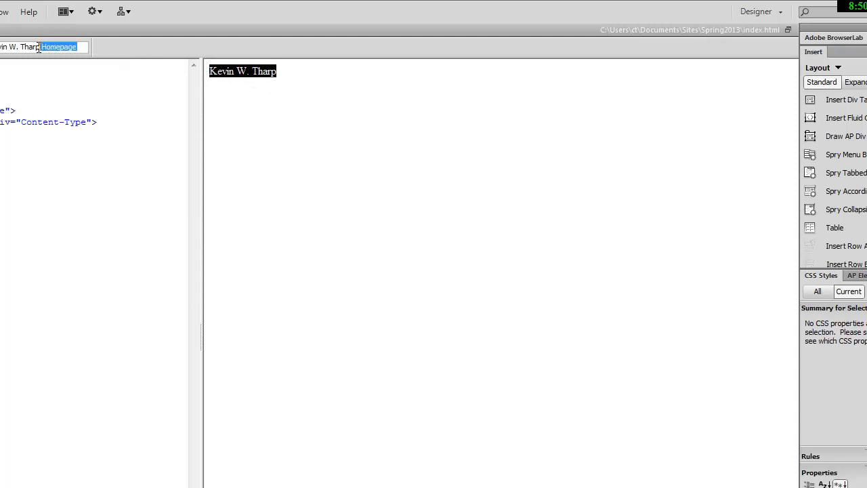
mouse_move(96, 256)
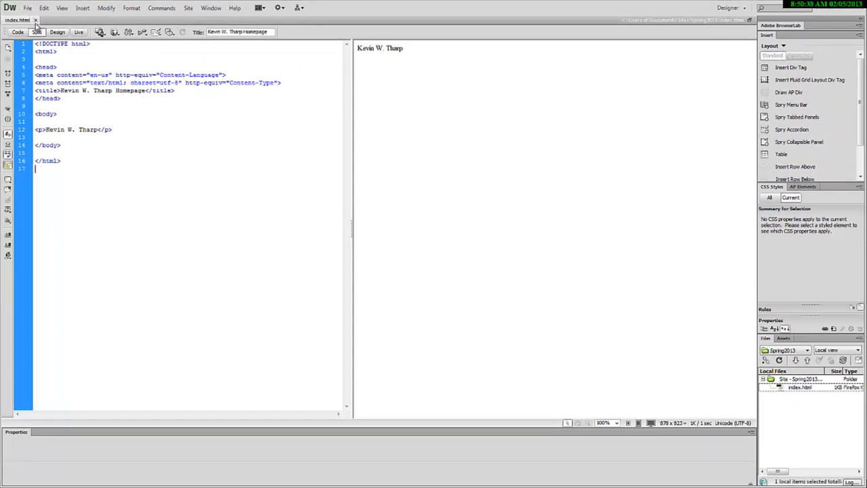
Close index.html, start a new document, and confirm HTML5/UTF-8 new-document preferences
click(28, 8)
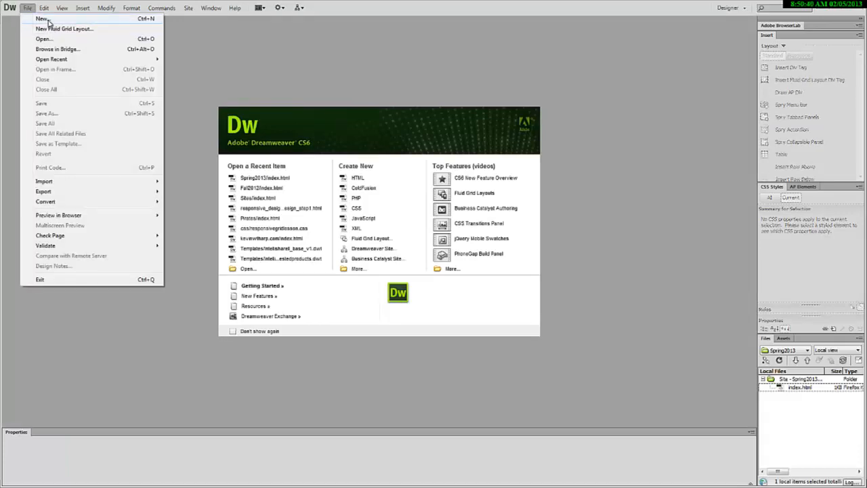
click(42, 19)
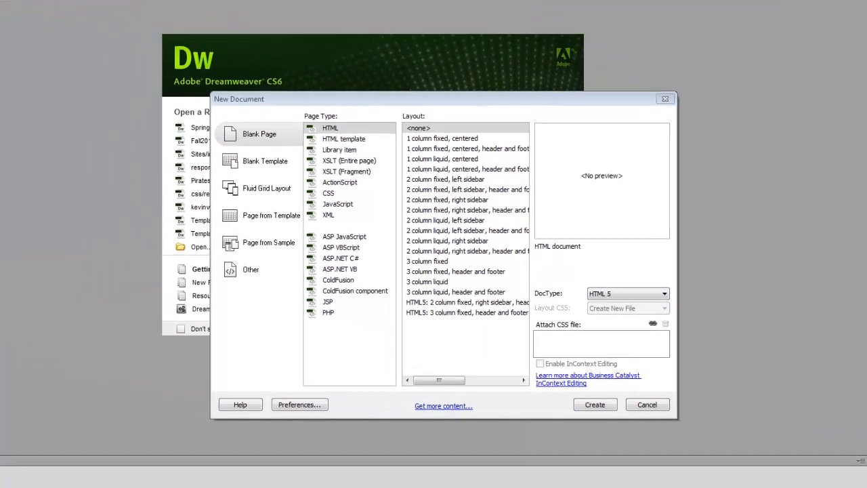
click(300, 404)
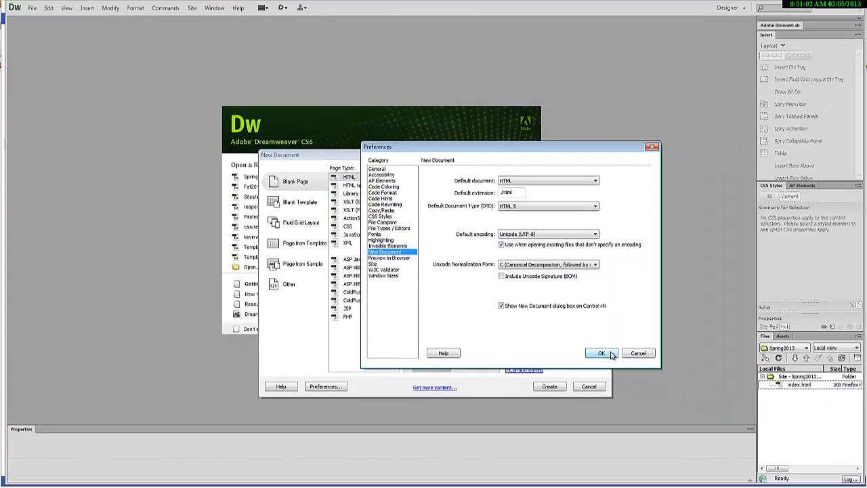
click(601, 353)
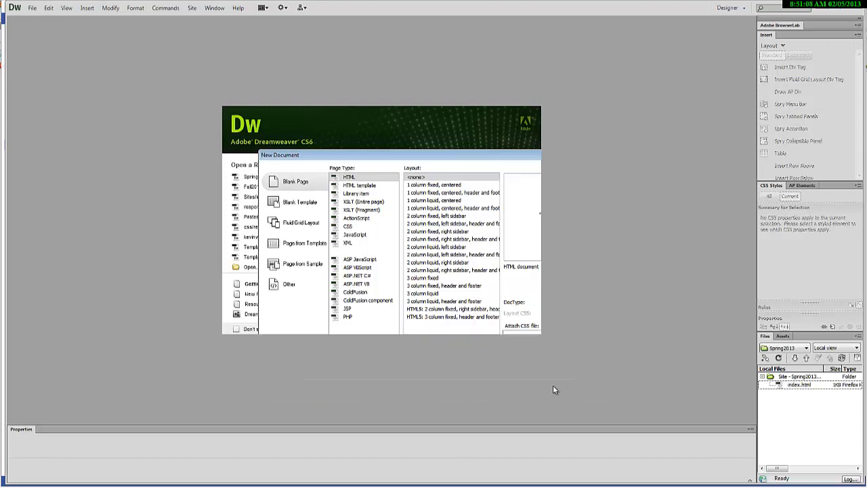
Create a new blank HTML page titled 'Kevin W. Tharp Homepage'
click(522, 328)
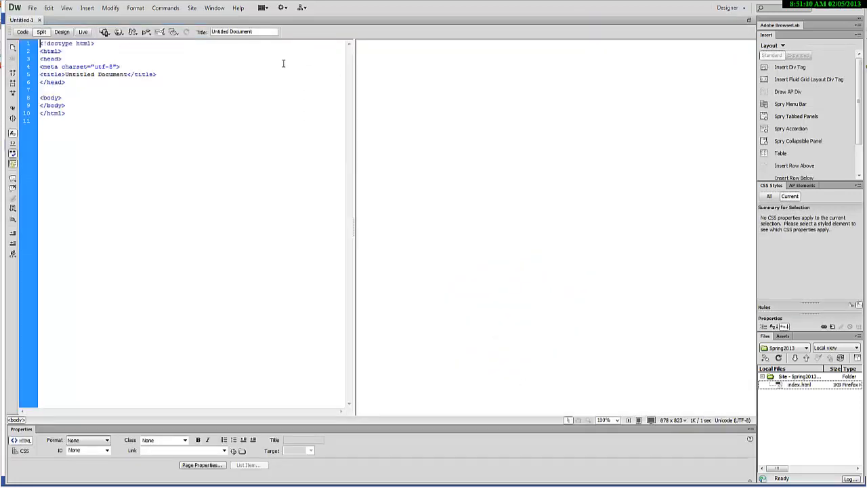
triple_click(244, 32)
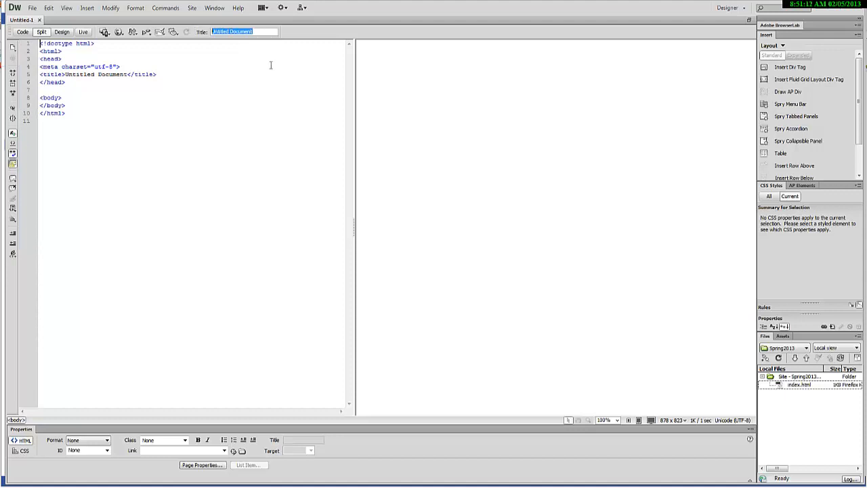
text(Kevin W. Tharp)
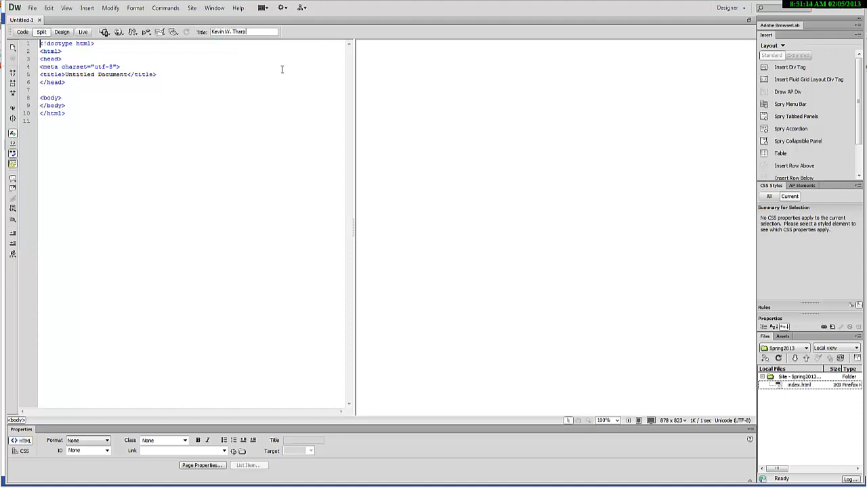
mouse_move(224, 76)
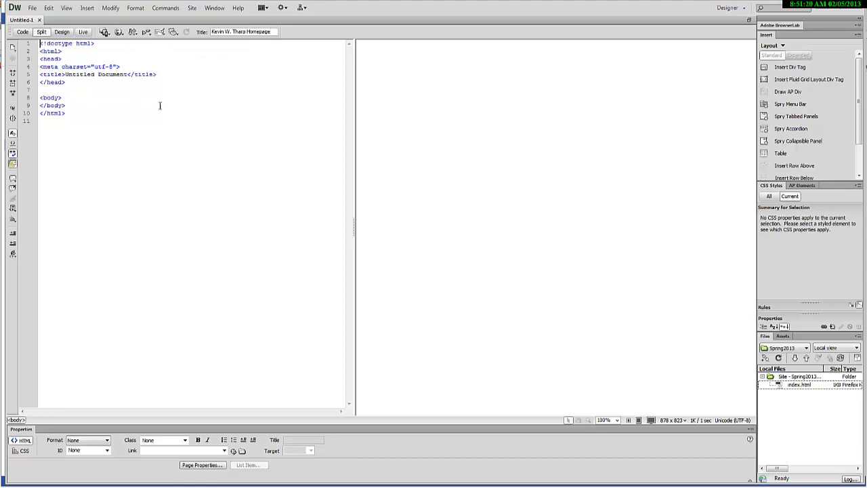
text(Kevin W. Tharp Homepage)
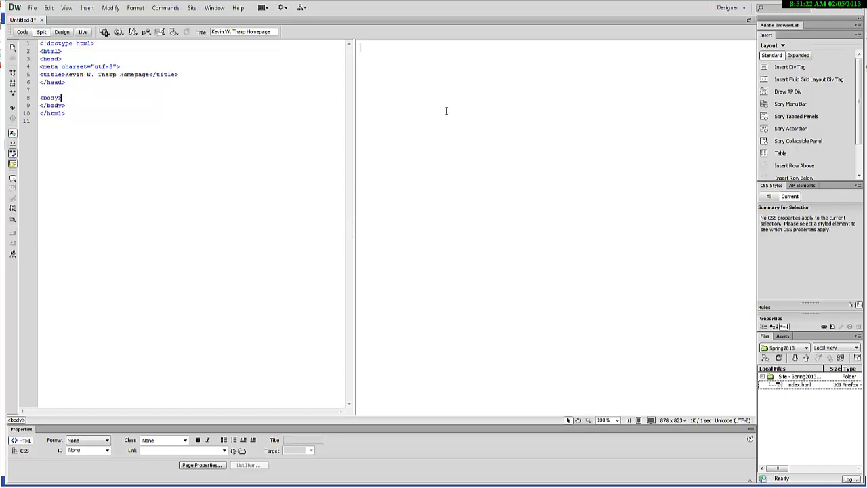
mouse_move(106, 93)
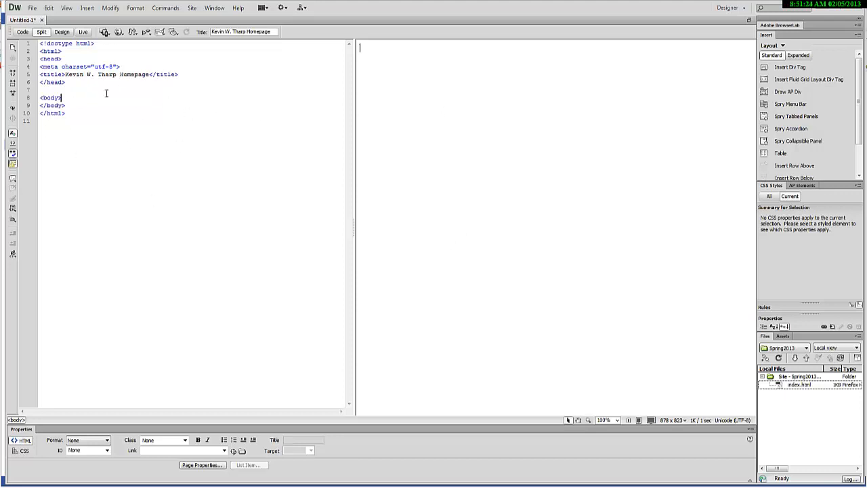
mouse_move(646, 181)
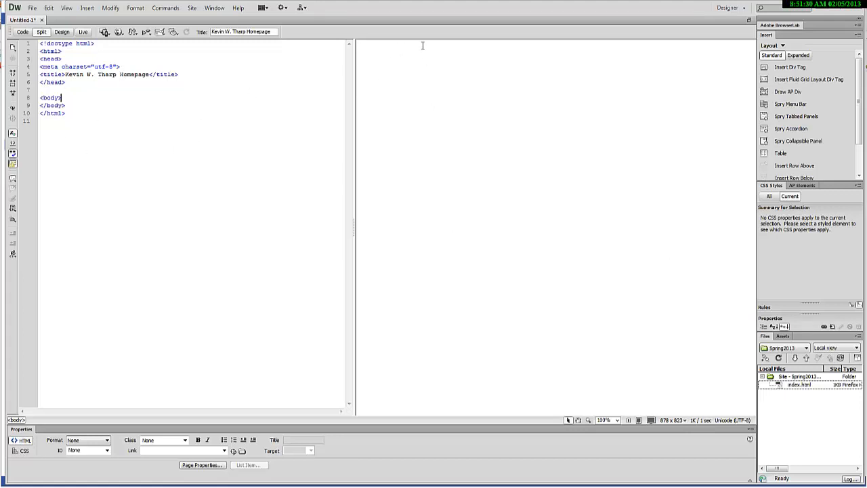
Type 'Kevin W. Tharp's Homepage' as the page body text in Code view
text(Kevin)
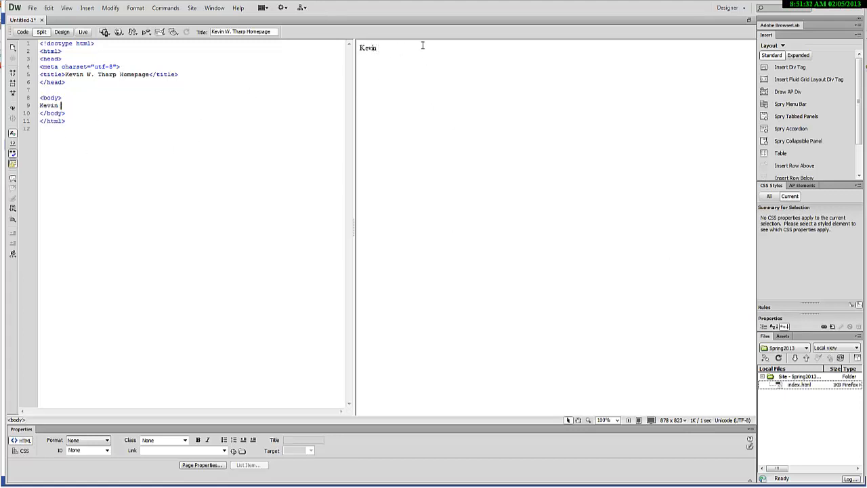
text(W. Tharp's H)
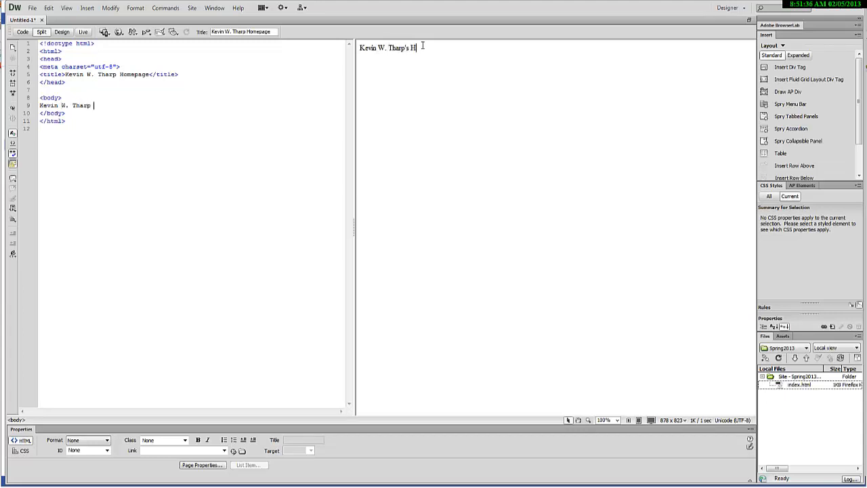
text(omepage)
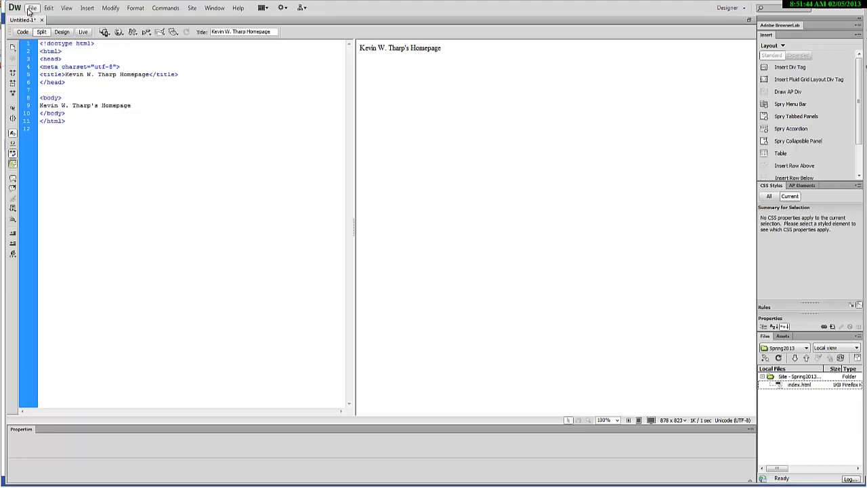
Save the page over the existing index.html in the Spring2013 folder
click(31, 8)
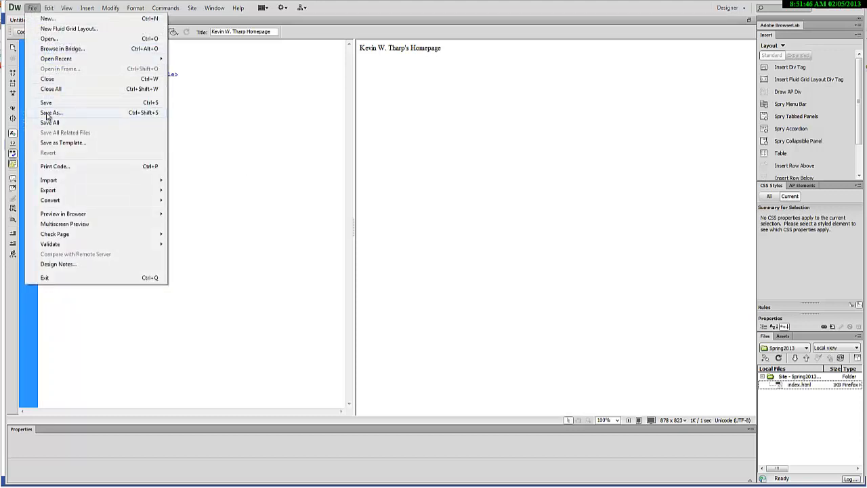
click(51, 112)
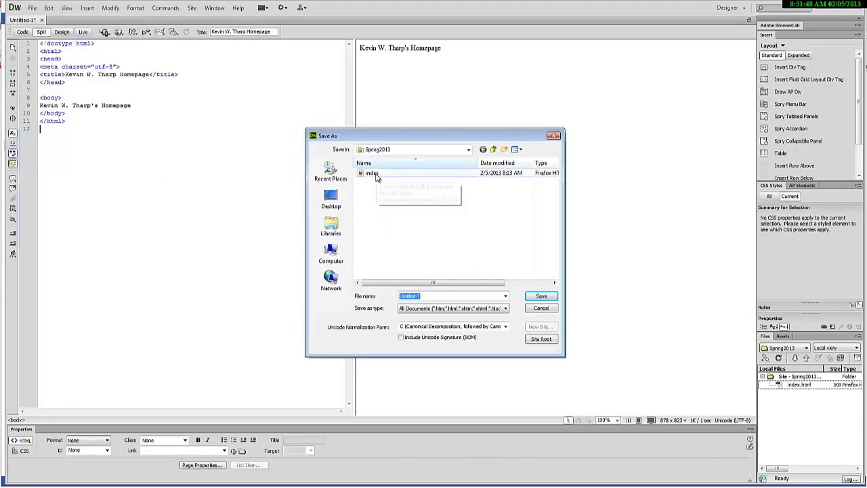
click(541, 296)
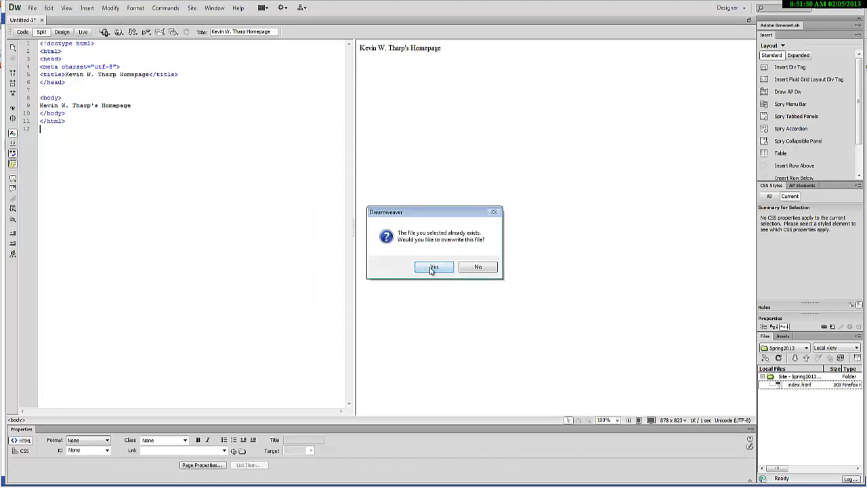
click(434, 267)
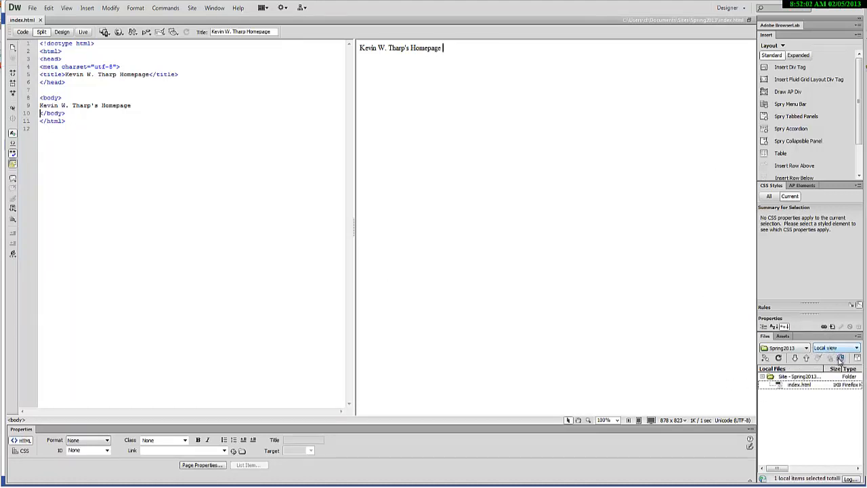
mouse_move(840, 358)
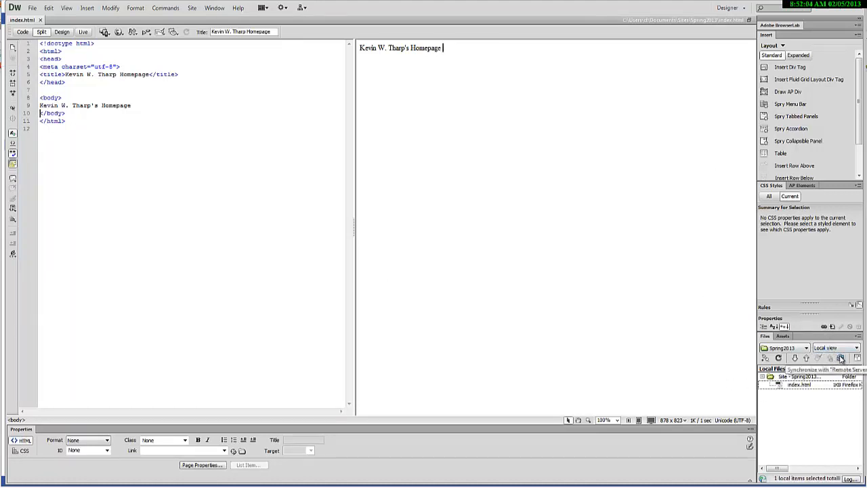
Synchronize the entire Spring2013 site, putting newer files to remote, and confirm index.html upload
click(841, 358)
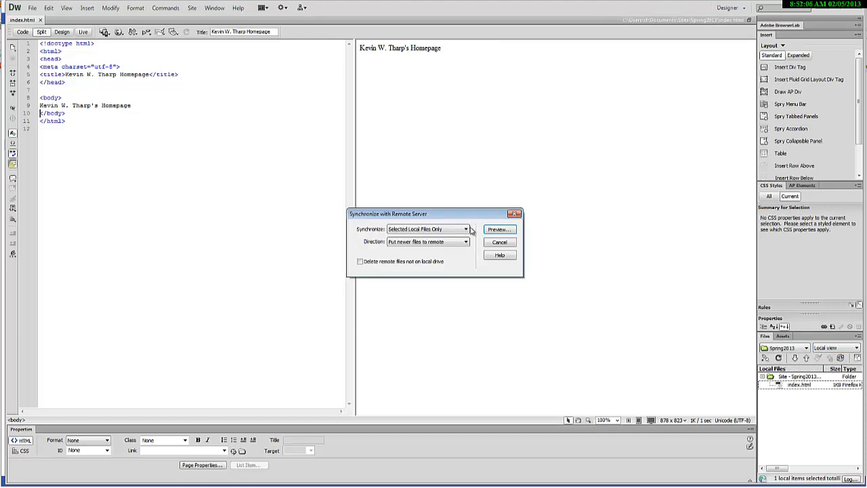
click(465, 229)
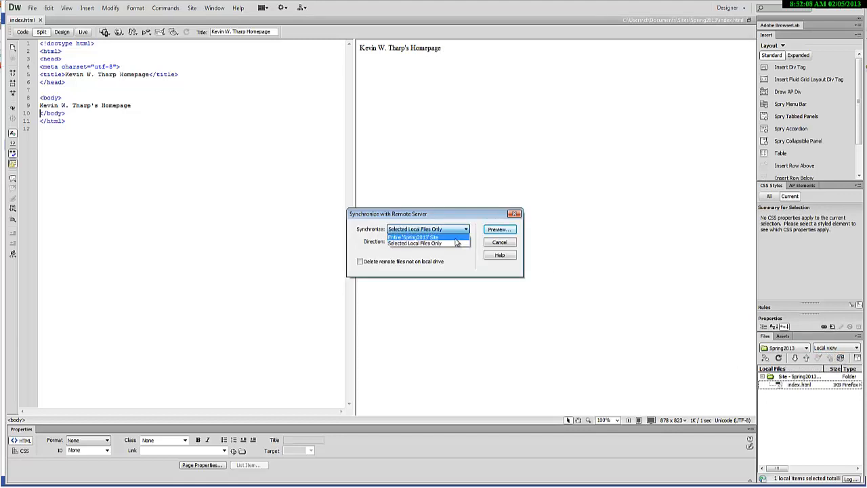
click(414, 236)
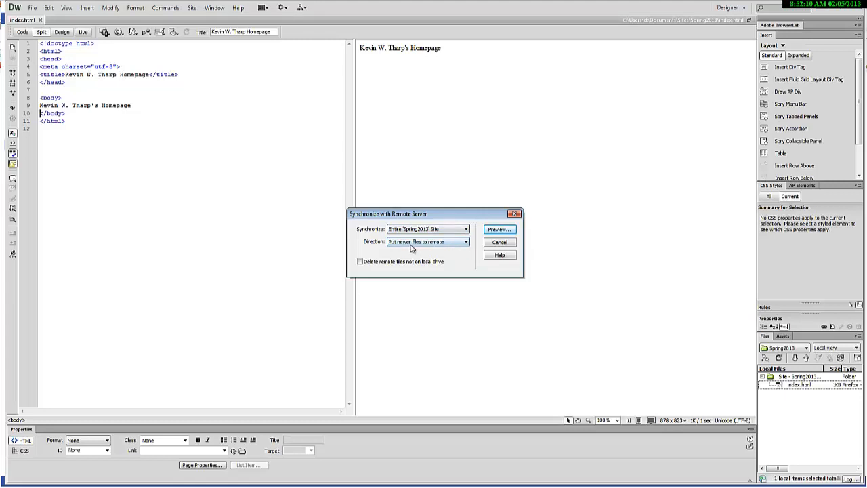
mouse_move(465, 249)
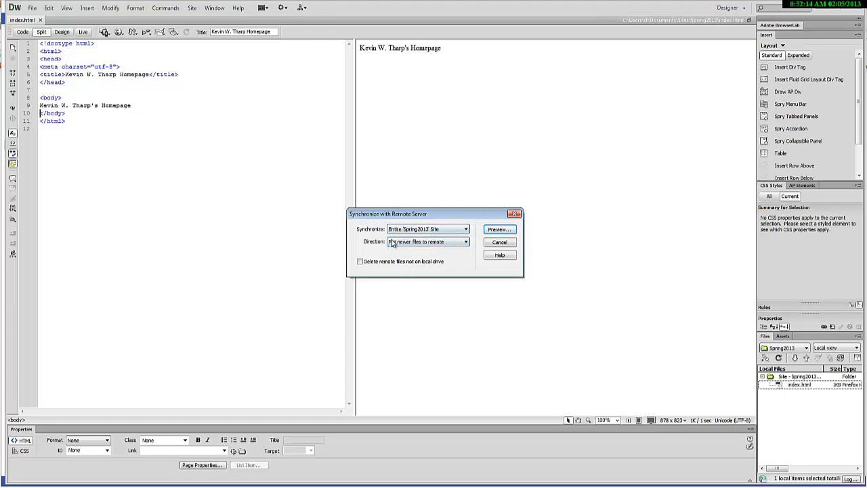
click(427, 242)
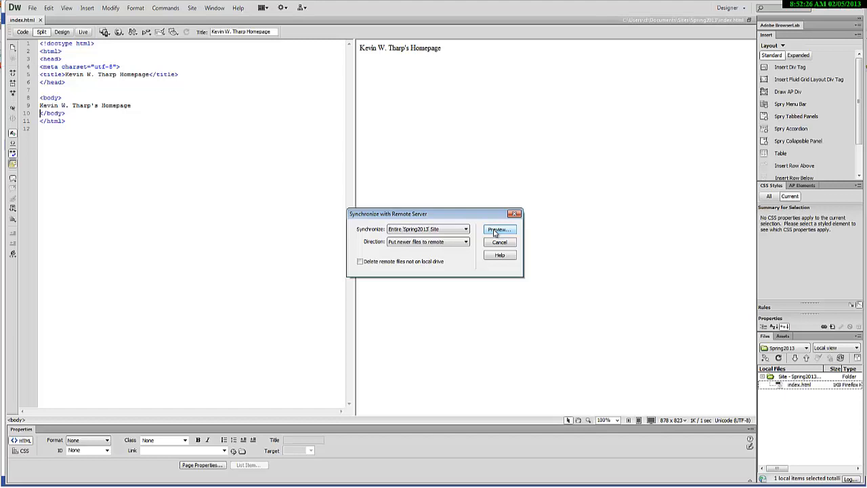
click(500, 230)
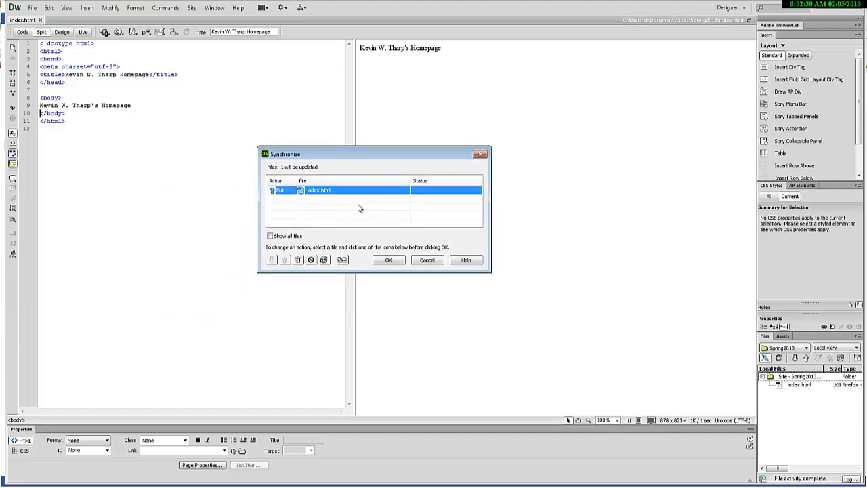
mouse_move(319, 231)
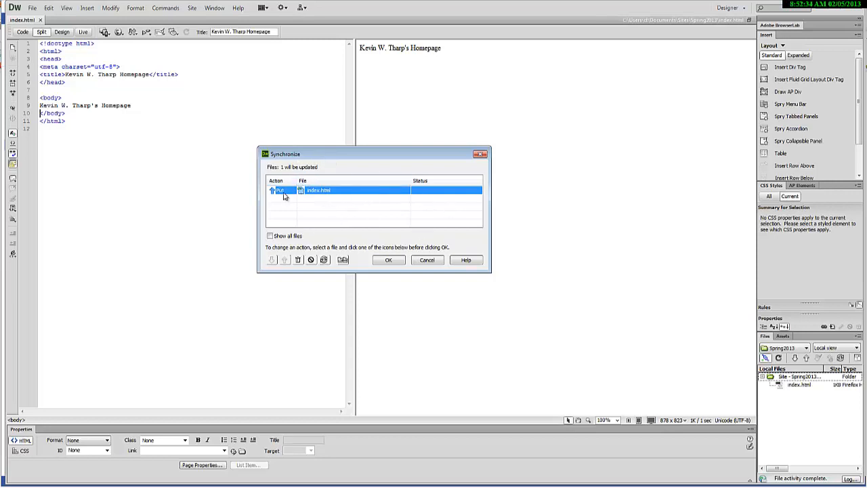
mouse_move(303, 269)
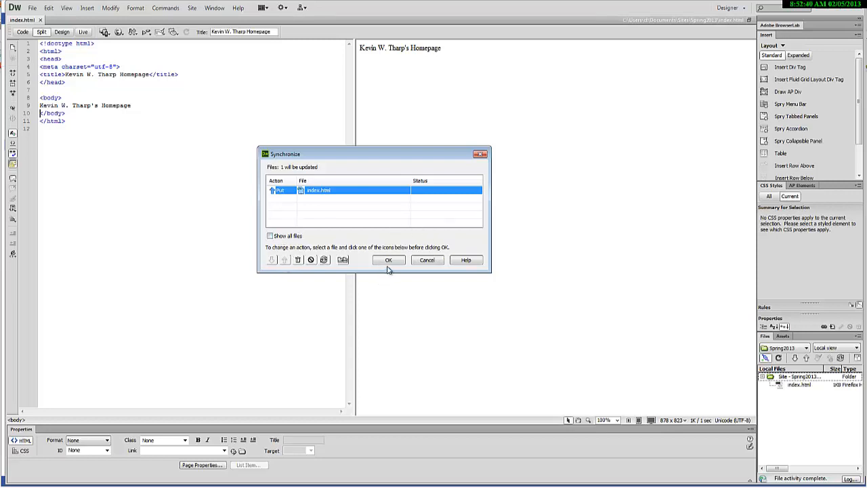
click(388, 261)
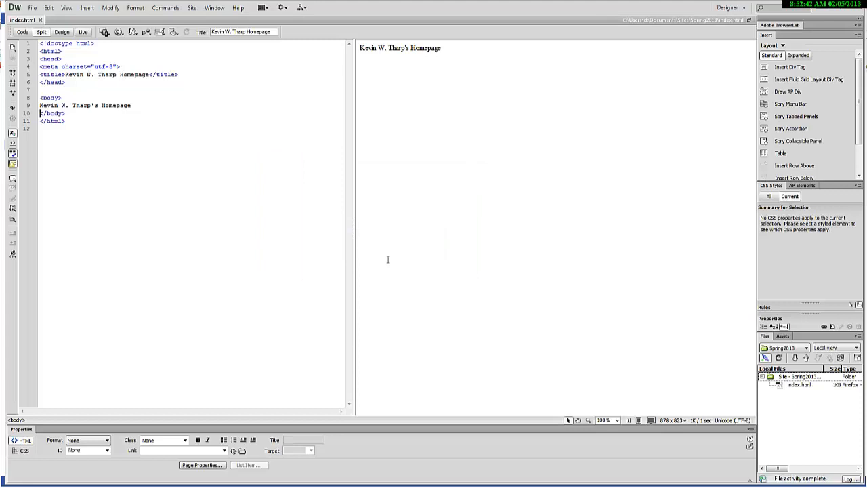
mouse_move(479, 282)
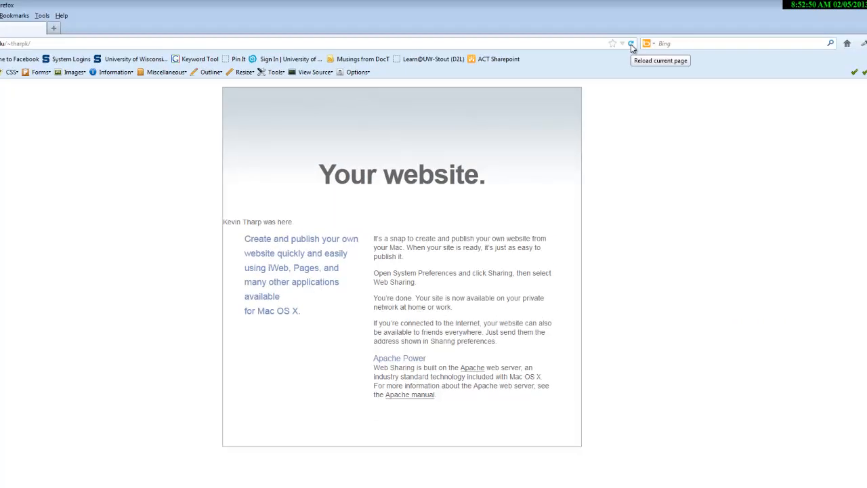
Reload the personal site page in Firefox
click(631, 44)
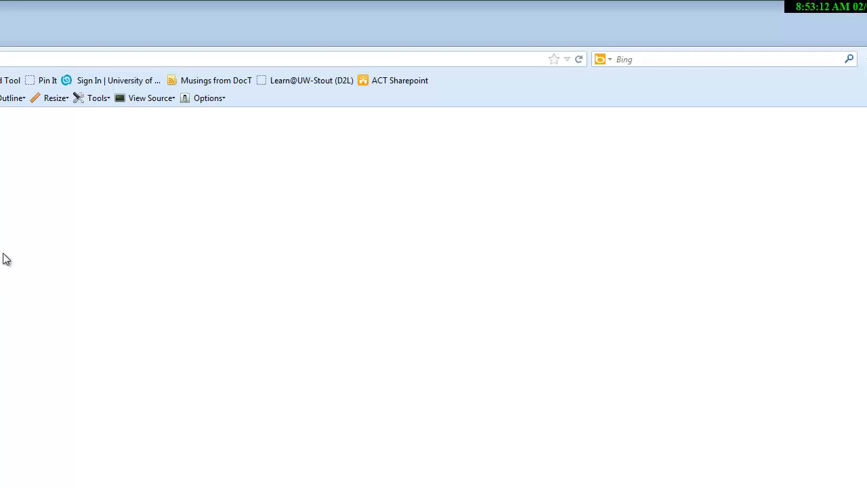
mouse_move(6, 247)
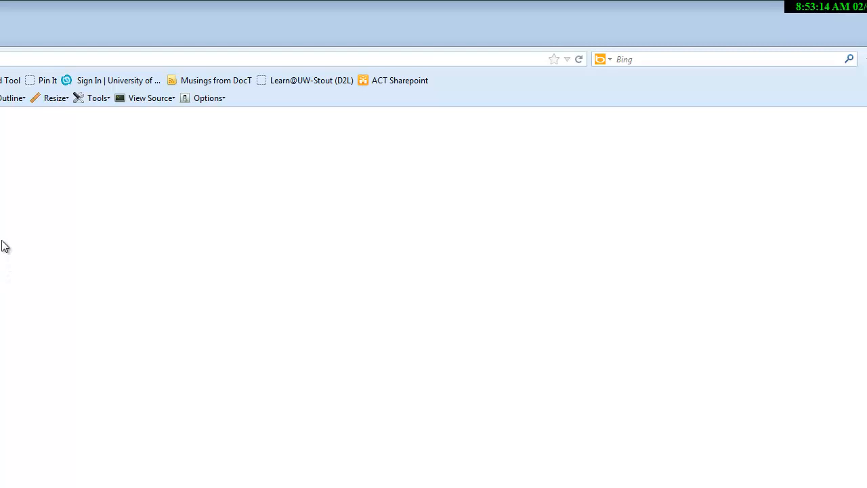
mouse_move(6, 229)
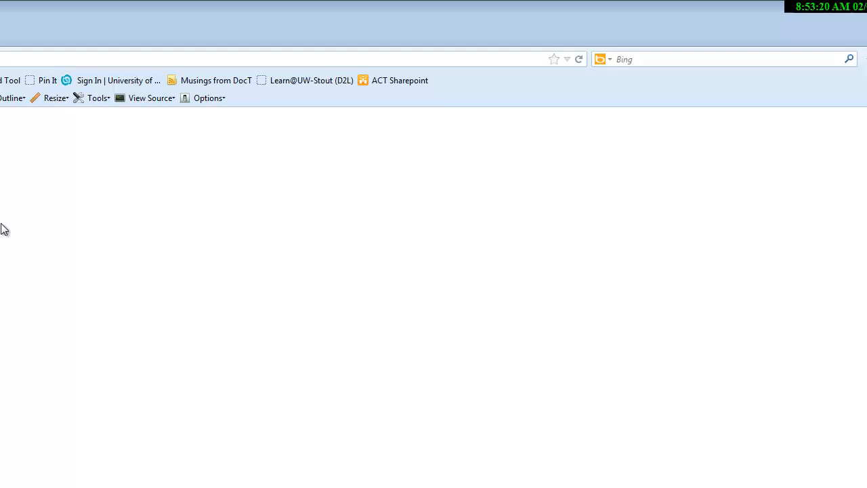
mouse_move(535, 284)
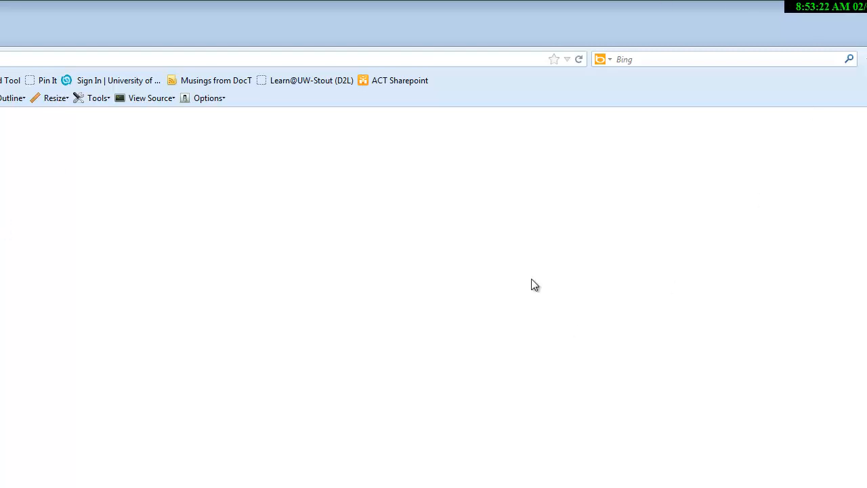